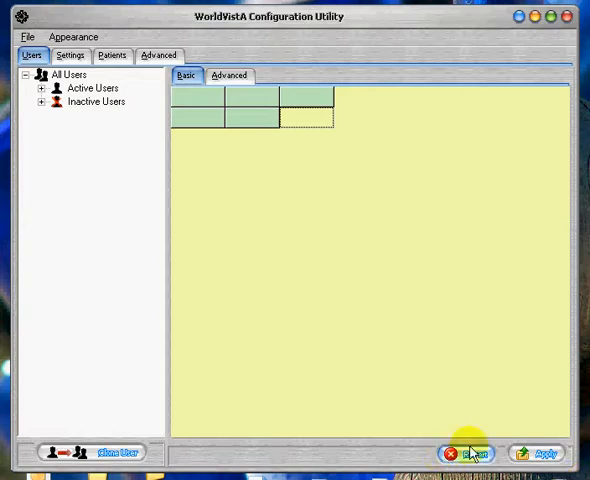
mouse_move(396, 404)
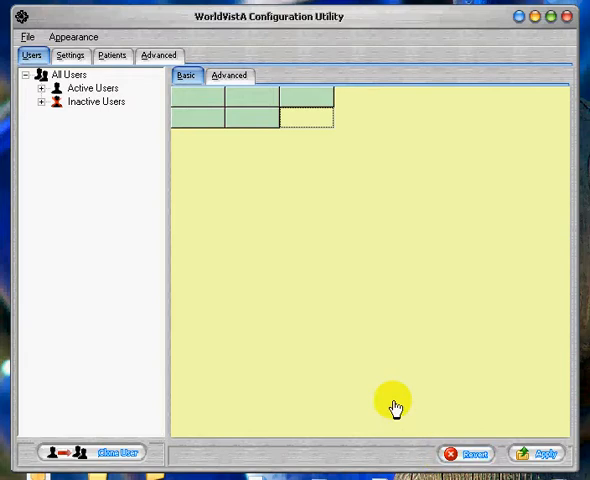
mouse_move(288, 68)
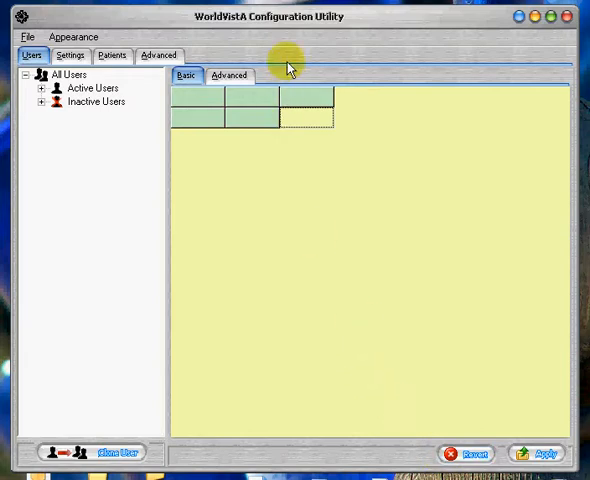
mouse_move(278, 62)
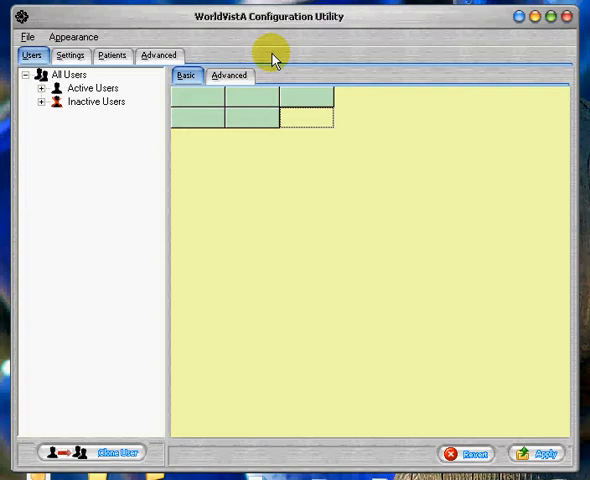
mouse_move(222, 62)
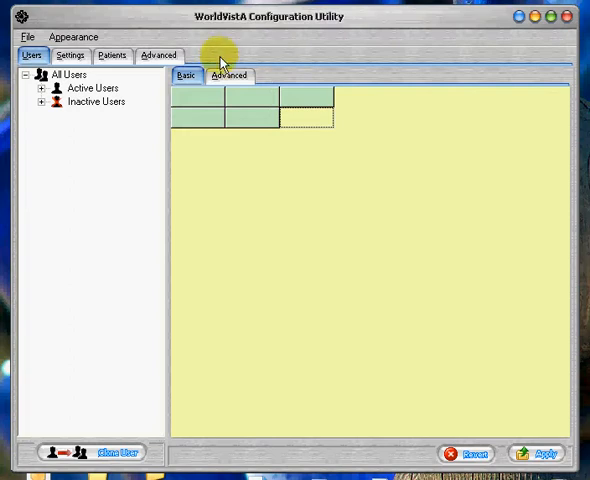
mouse_move(224, 56)
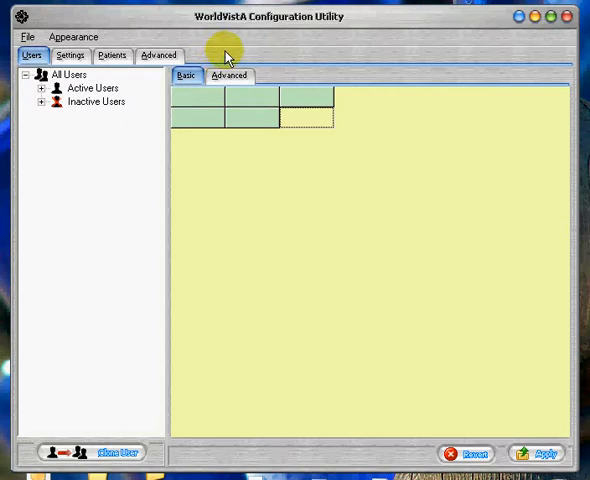
mouse_move(108, 56)
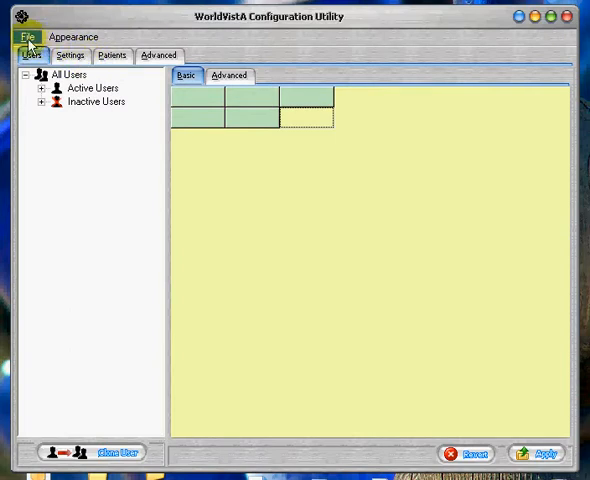
mouse_move(280, 52)
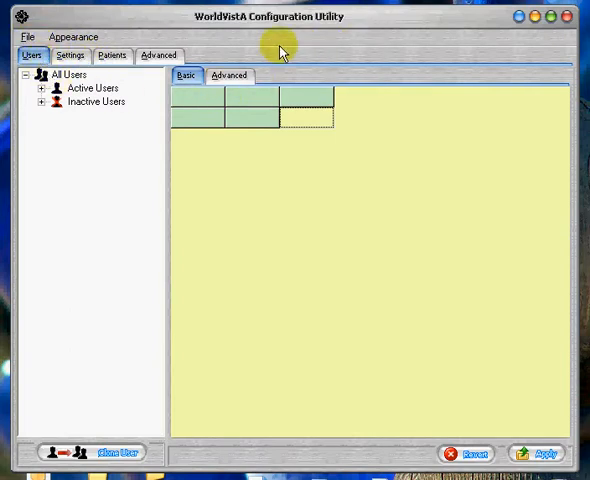
mouse_move(416, 452)
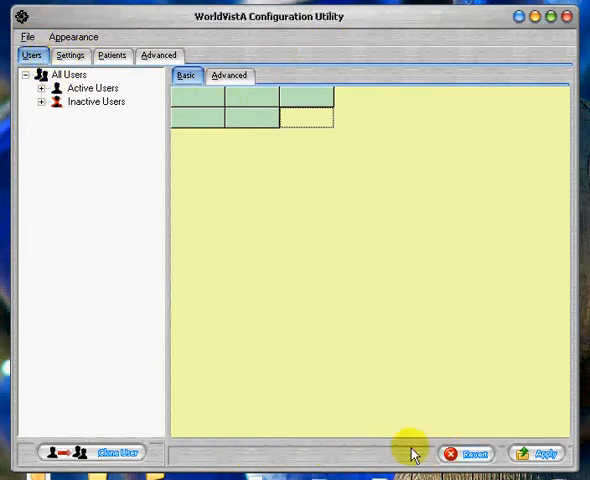
mouse_move(292, 48)
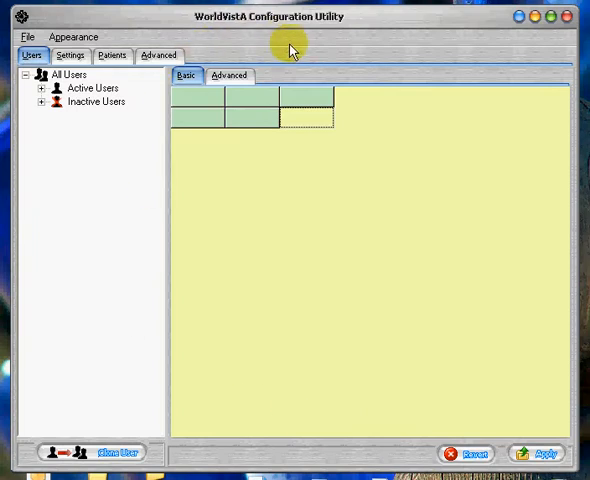
Apply the (TURN OFF SKINS) choice from the JPSkin library, giving the window a plain look
click(72, 36)
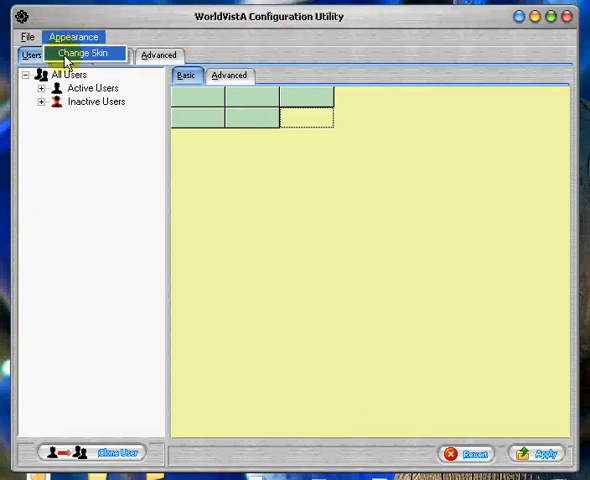
click(82, 54)
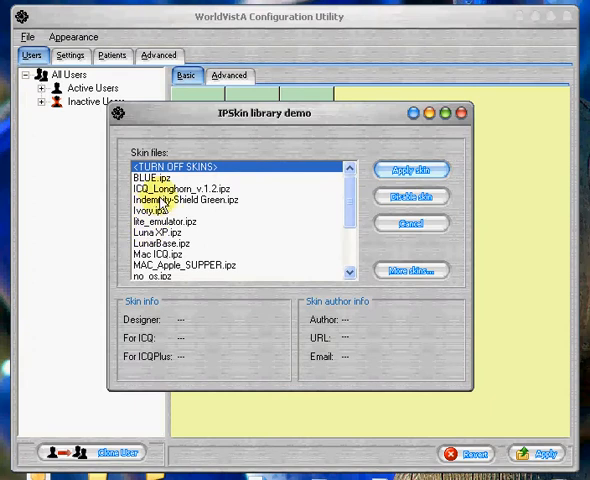
click(410, 168)
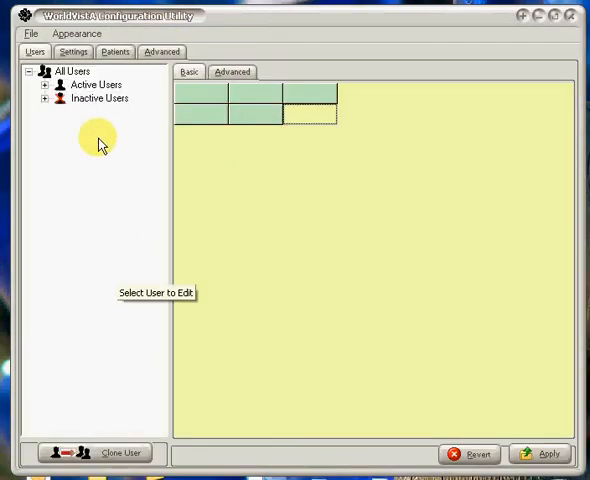
mouse_move(62, 104)
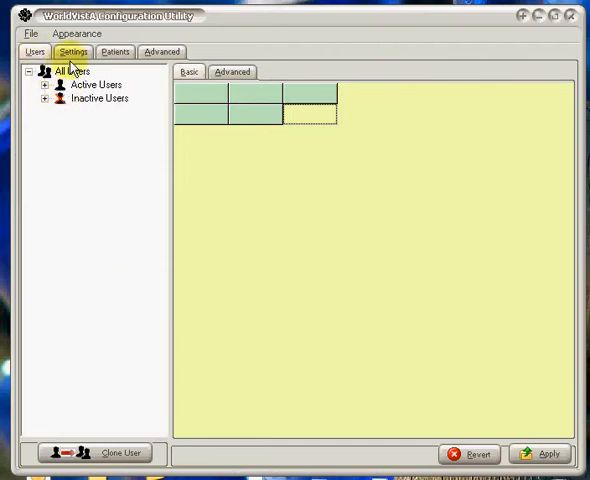
mouse_move(114, 52)
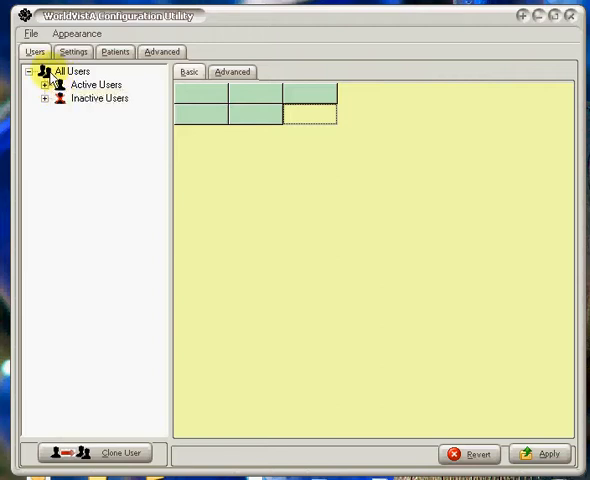
Select All Users and expand Active Users to list CLERK.FIVE, DOCTOR.ONE, NURSE.ONE and others
click(96, 98)
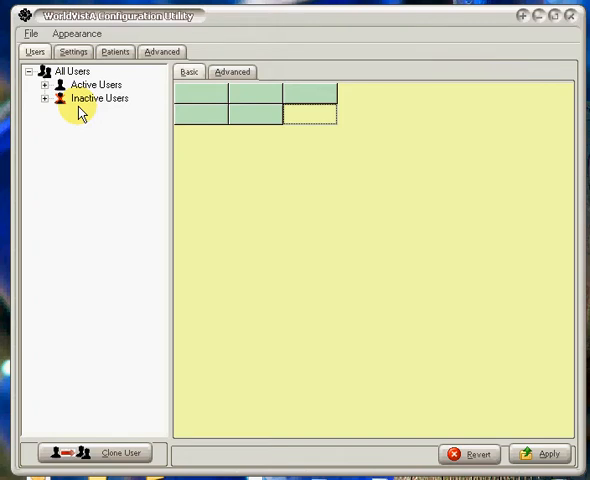
mouse_move(72, 116)
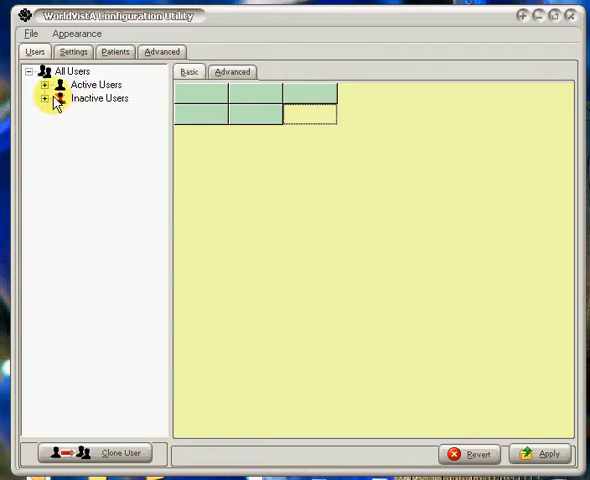
click(48, 84)
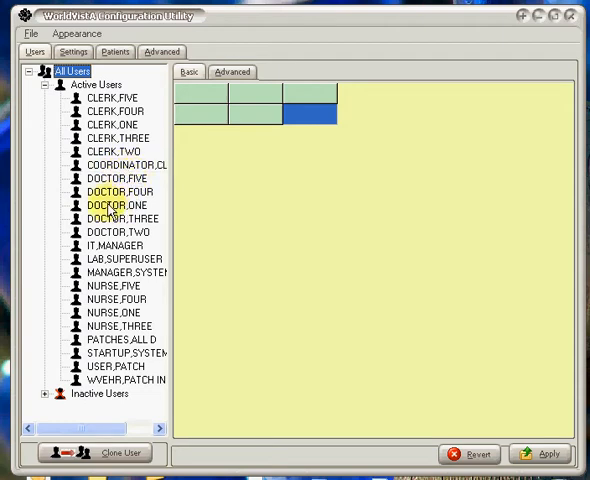
Change DOCTOR.ONE's NAME field to WELBY,MARCUS
click(108, 206)
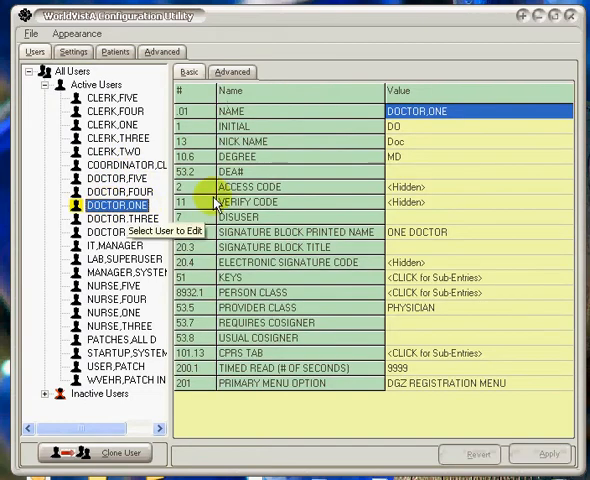
mouse_move(176, 322)
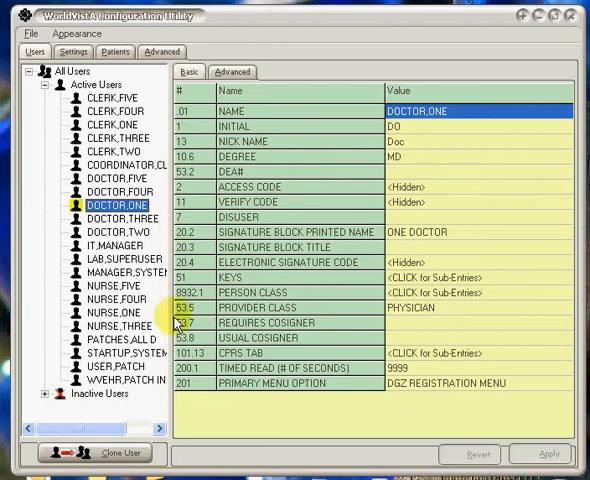
mouse_move(400, 140)
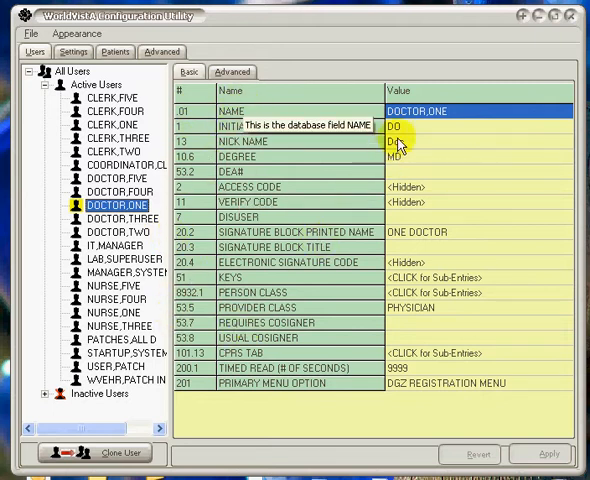
click(420, 110)
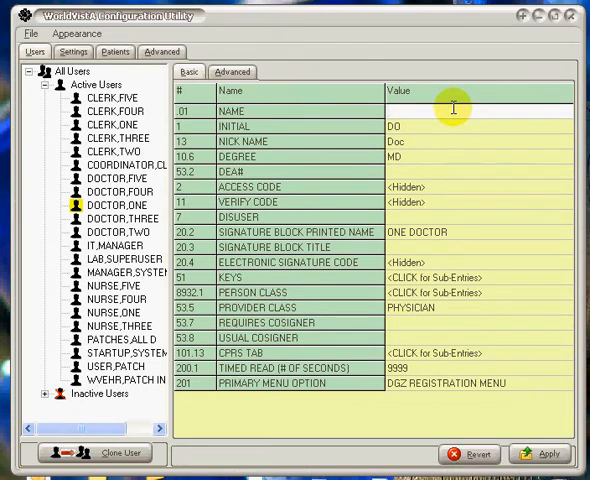
text(WELB)
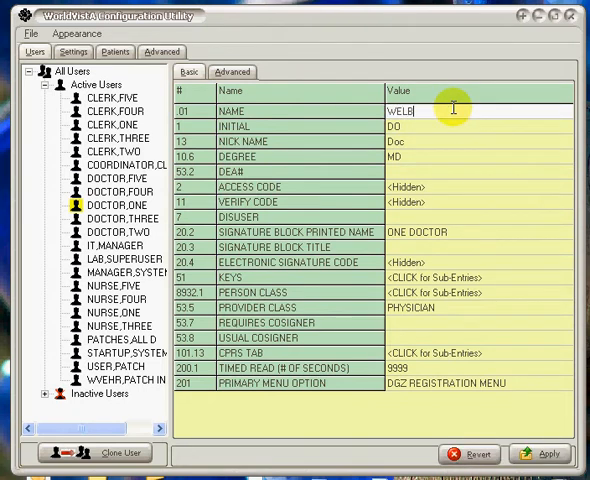
text(Y)
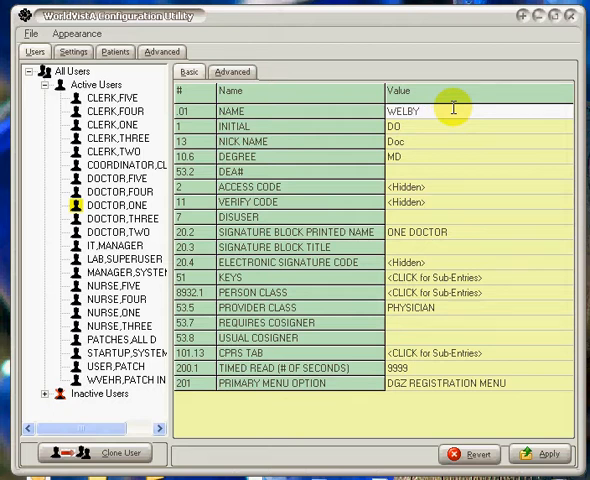
text(,MARCUS)
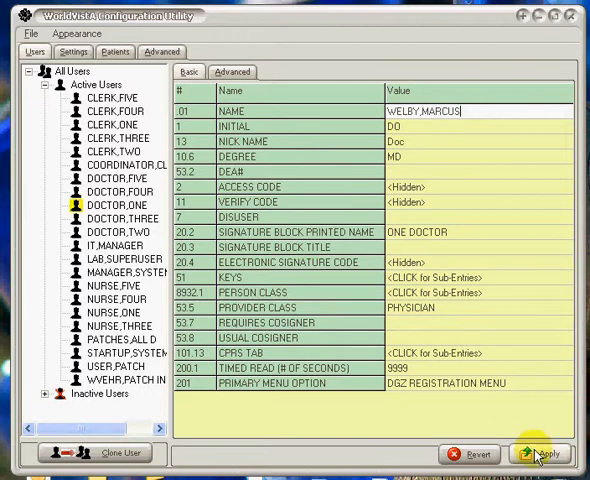
Review and save the rename so the tree lists WELBY,MARCUS, then reopen that record
click(544, 452)
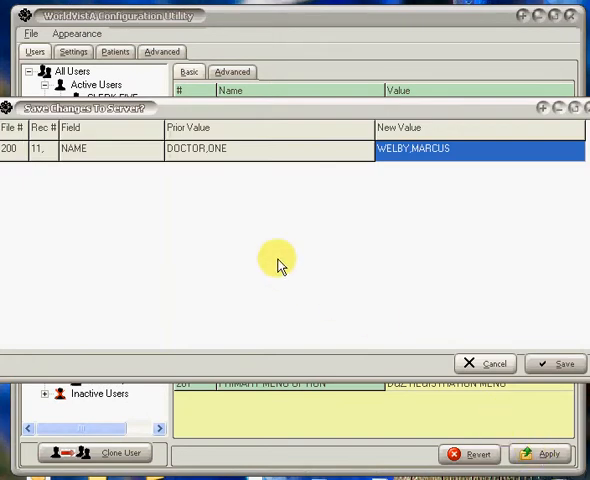
mouse_move(112, 172)
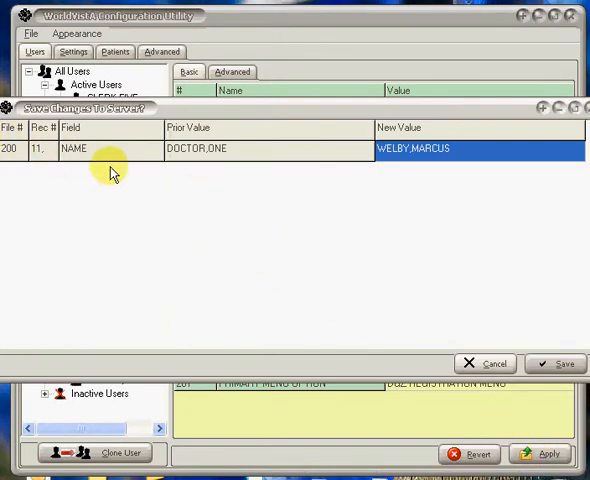
mouse_move(544, 362)
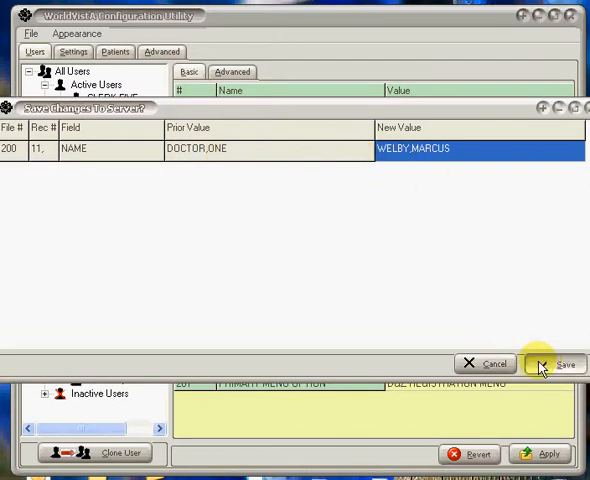
click(556, 364)
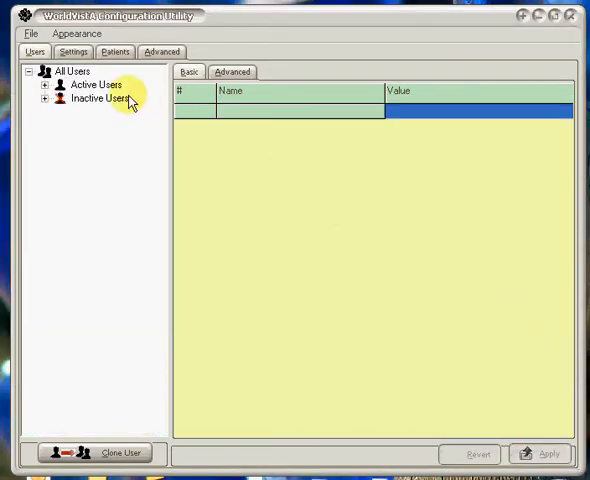
click(46, 84)
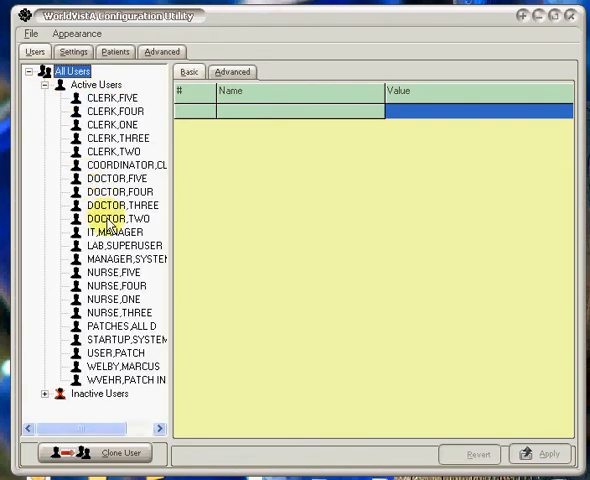
click(114, 366)
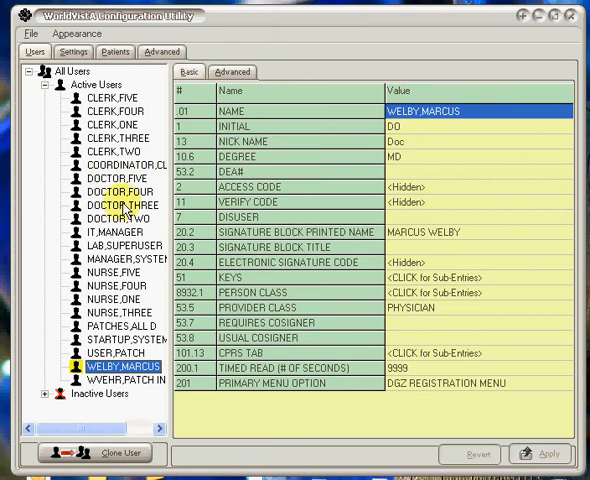
mouse_move(160, 208)
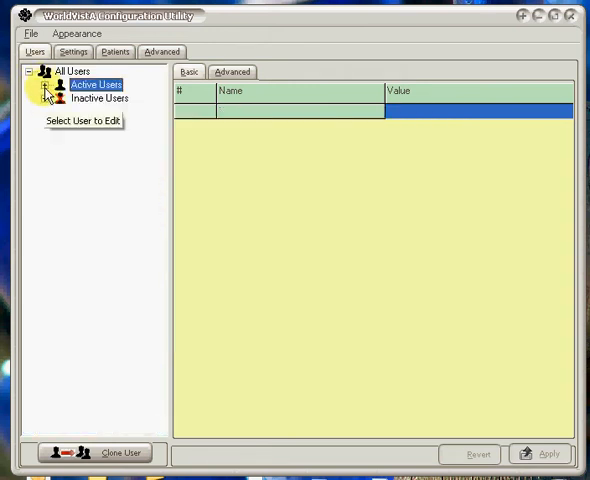
click(40, 84)
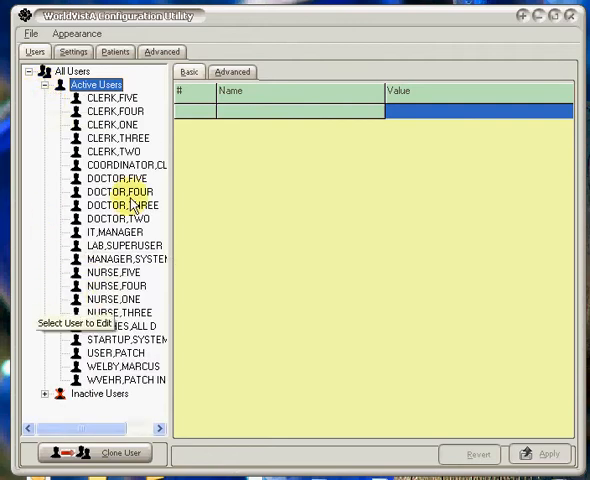
click(112, 178)
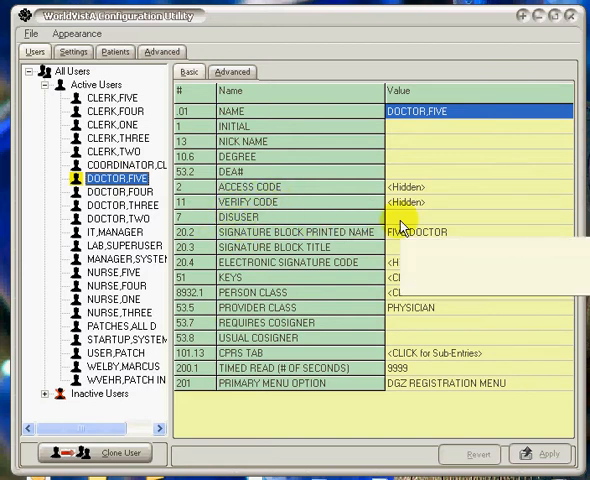
click(410, 216)
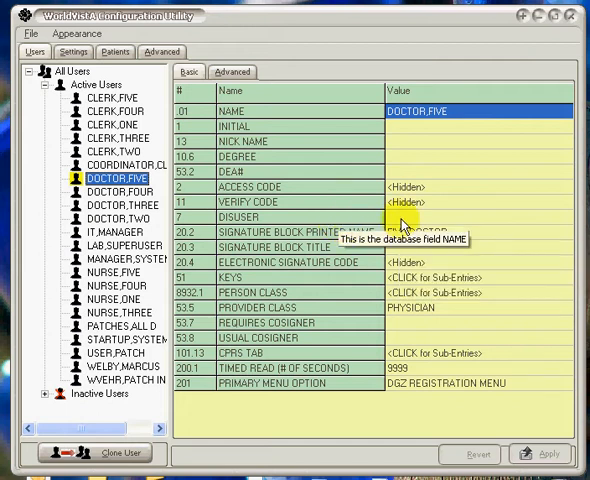
click(410, 216)
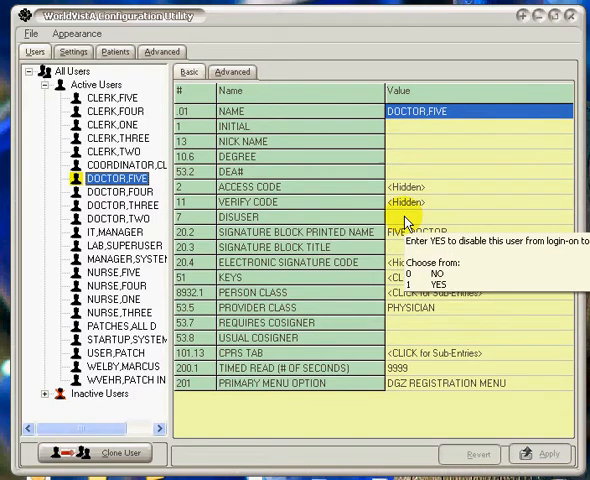
click(46, 92)
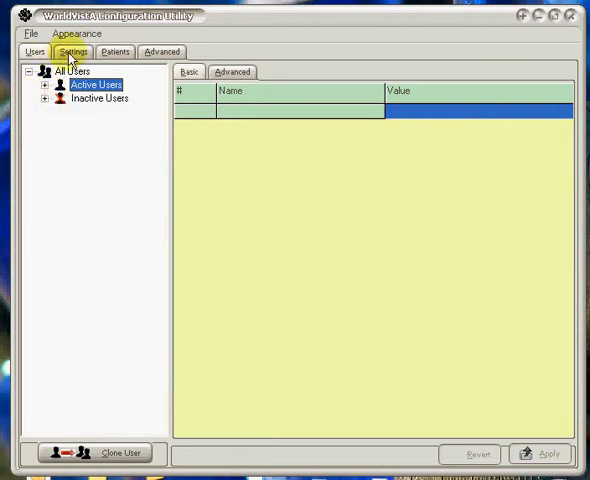
Show Kernel System Parameters entry 5 under Settings, domain BETA.VISTA-OFFICE.ORG, institution VOE OFFICE INSTITUTION OLD
click(72, 52)
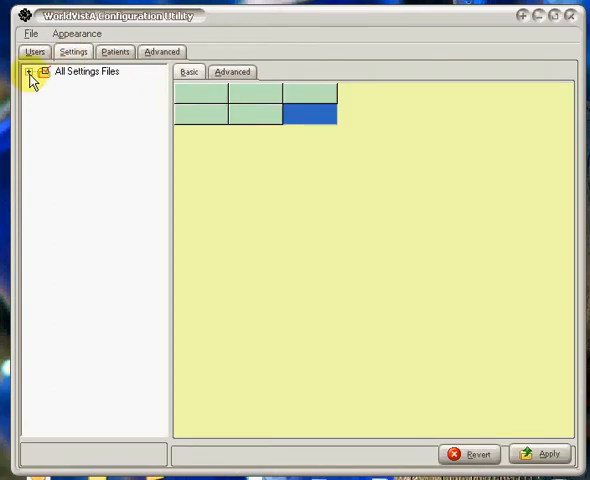
click(32, 72)
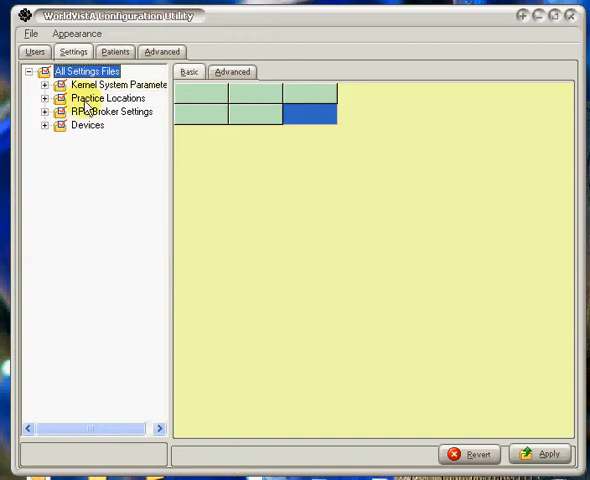
mouse_move(84, 128)
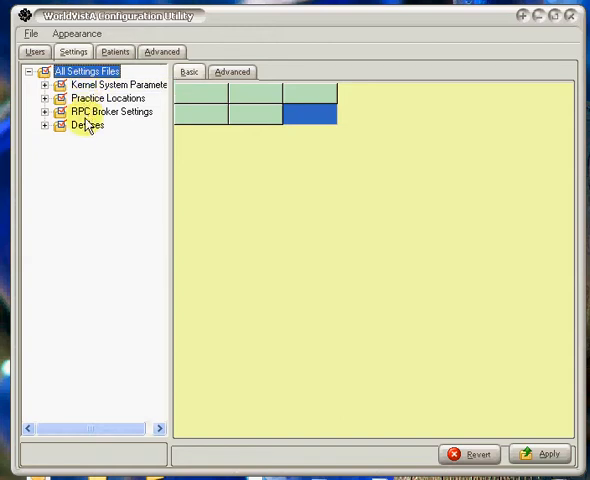
click(46, 84)
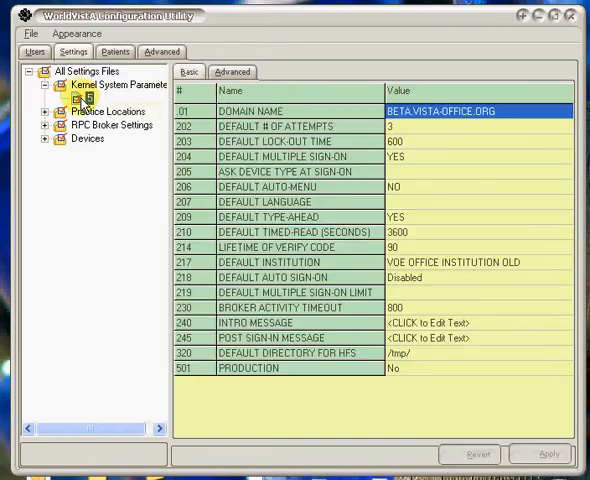
mouse_move(336, 332)
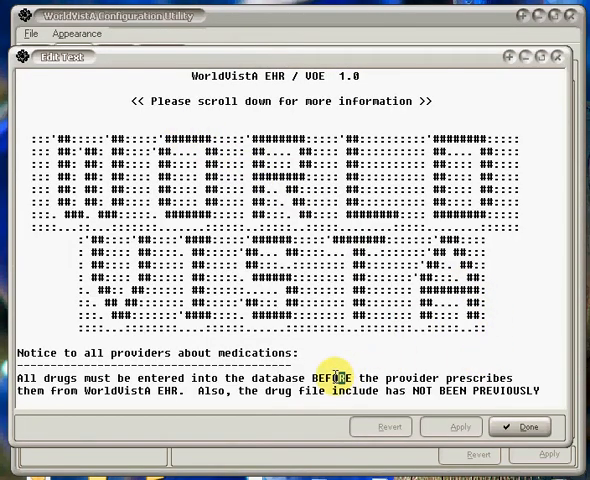
scroll(down, 3)
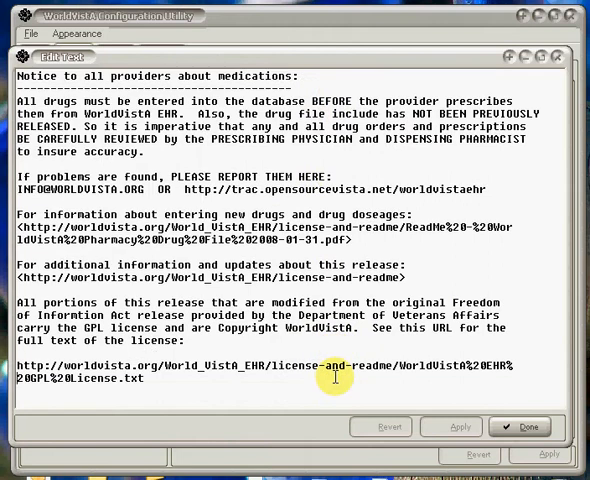
scroll(up, 3)
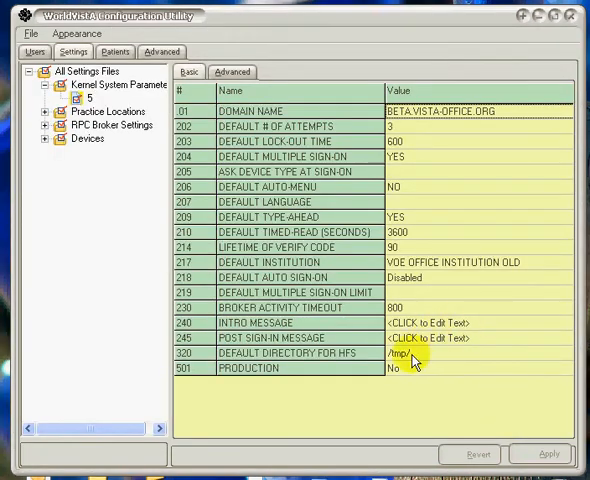
mouse_move(400, 204)
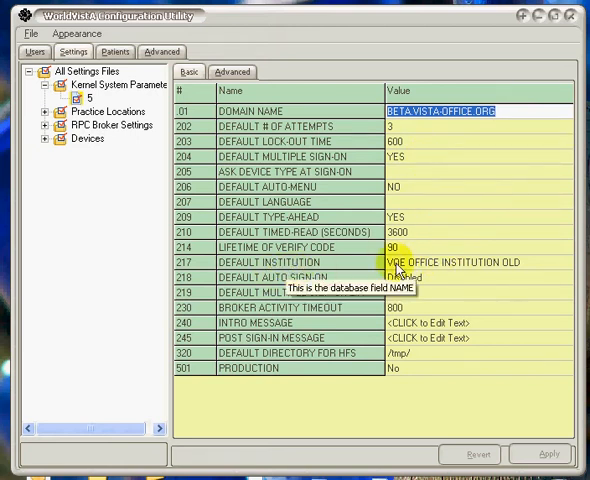
click(460, 262)
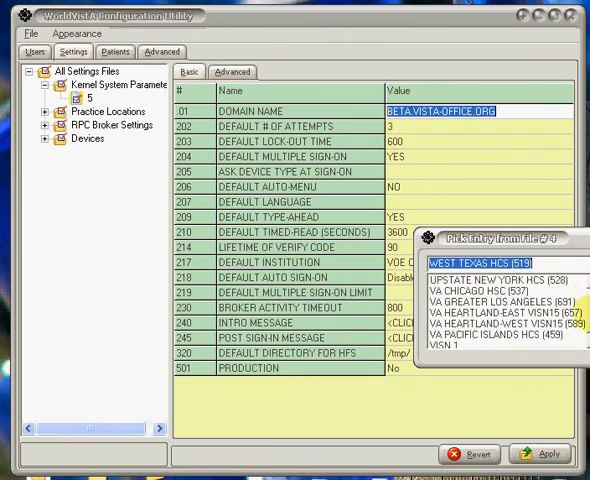
scroll(down, 3)
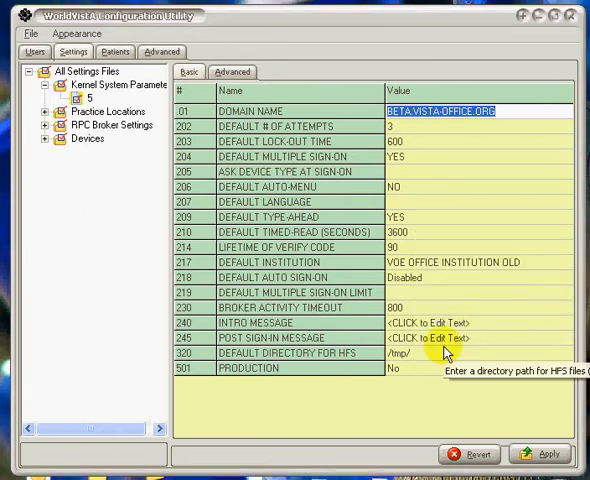
click(46, 118)
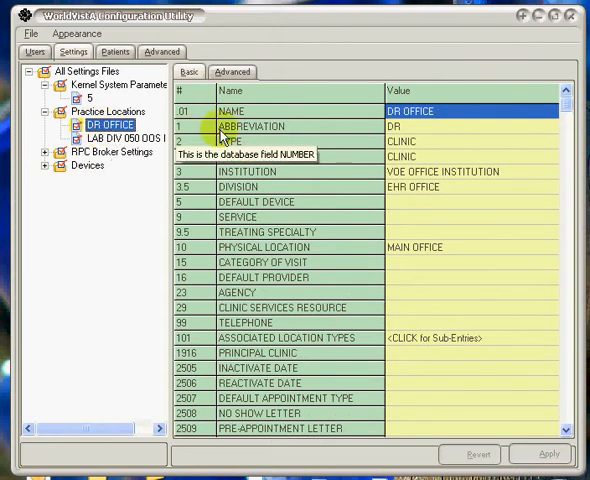
mouse_move(386, 338)
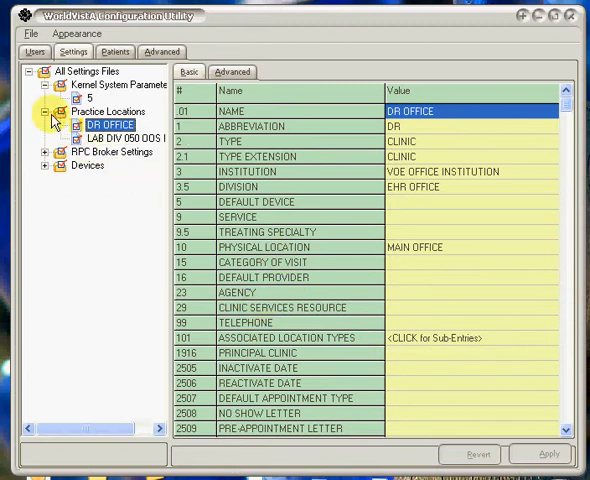
Show the RPC Broker Settings entry with domain BETA.VISTA-OFFICE.ORG and alert mail group ERRORS
click(52, 112)
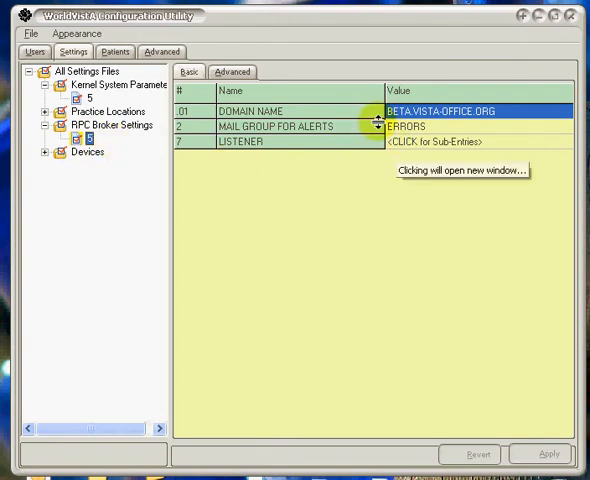
mouse_move(418, 148)
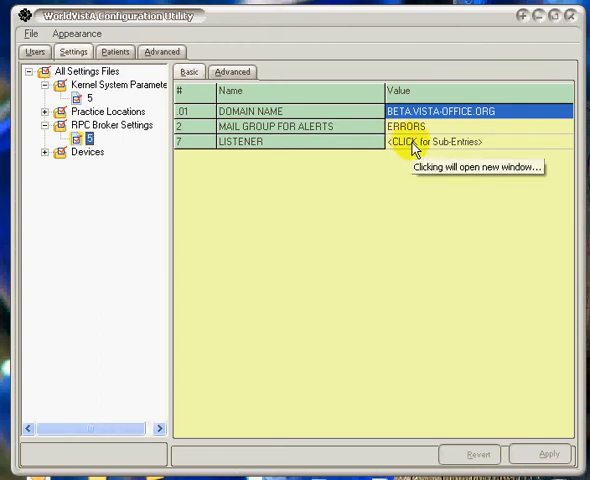
click(448, 140)
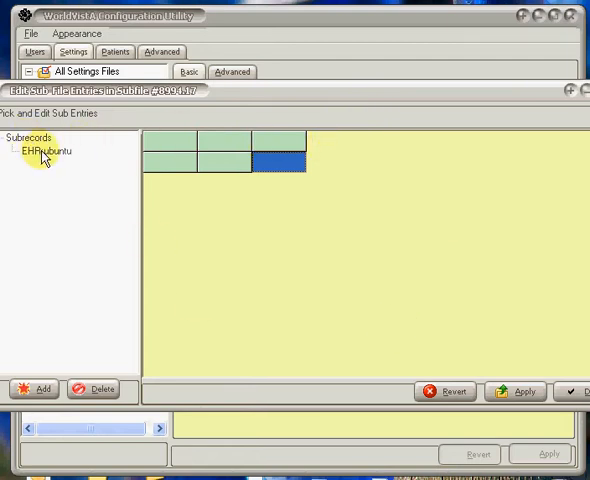
click(46, 152)
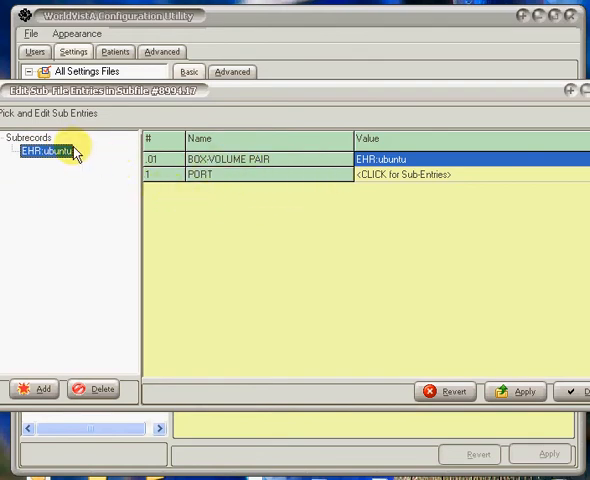
mouse_move(404, 180)
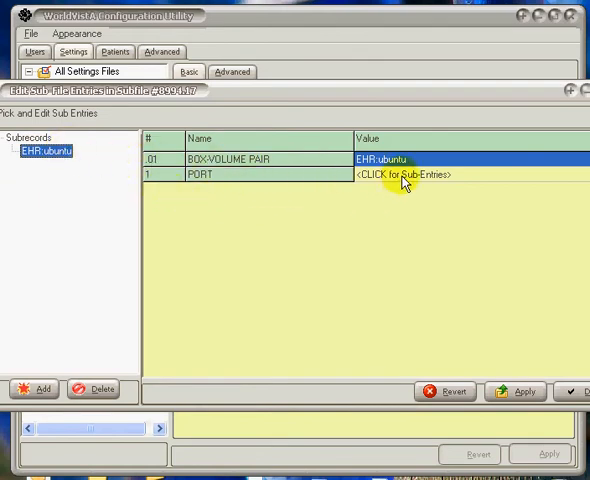
click(416, 176)
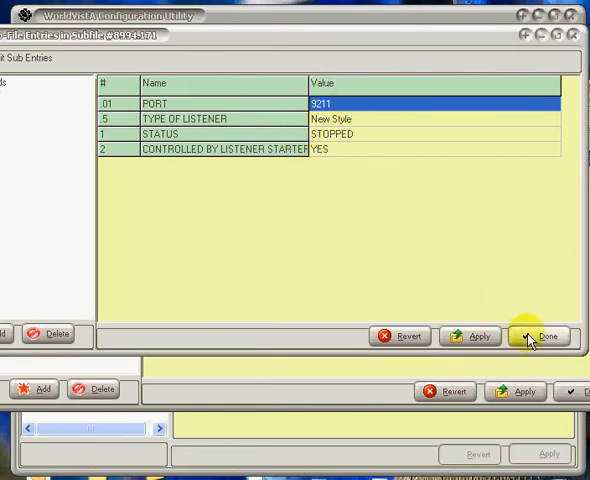
click(542, 336)
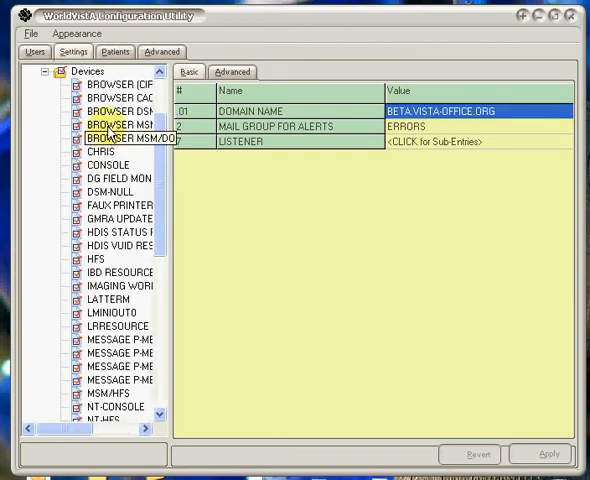
Scroll through the Devices list (CHRIS, CONSOLE, HFS and others) and back to the top
scroll(down, 3)
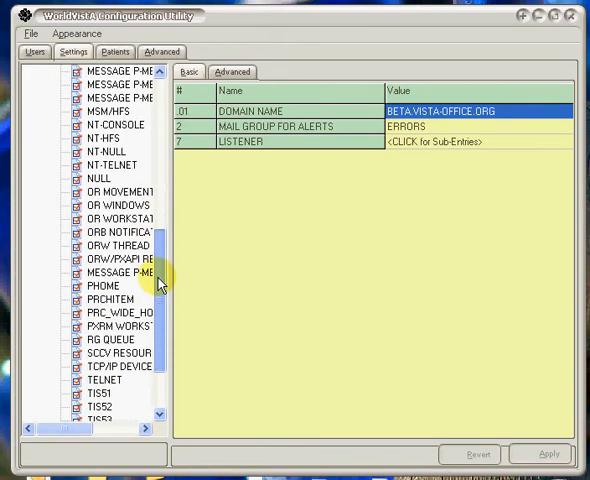
scroll(up, 3)
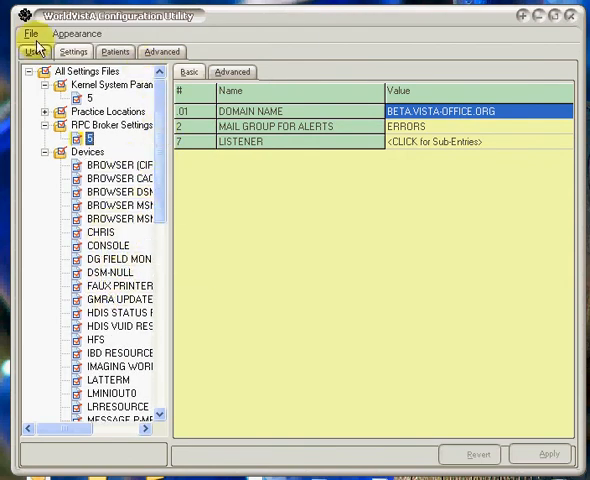
Show ZZ PATIENT,TEST TWO's details on the Patients list: sex MALE, birth date 12/25/1957
click(116, 52)
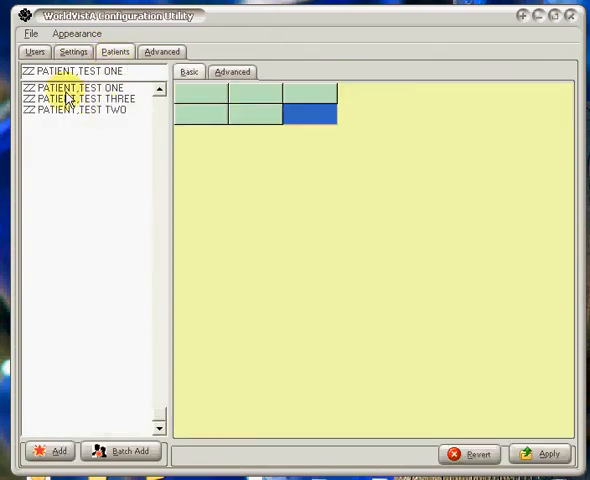
click(76, 88)
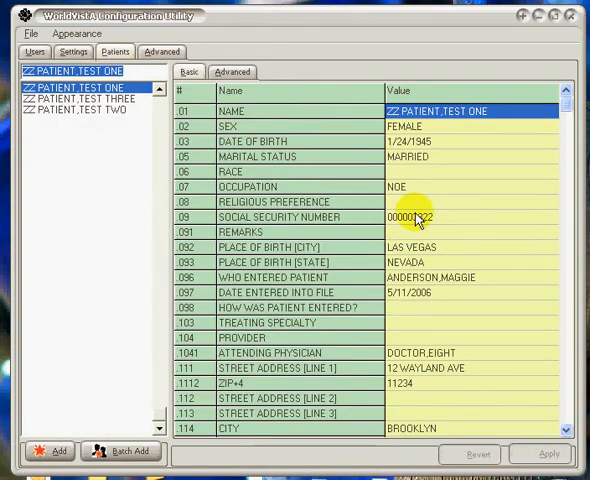
click(80, 116)
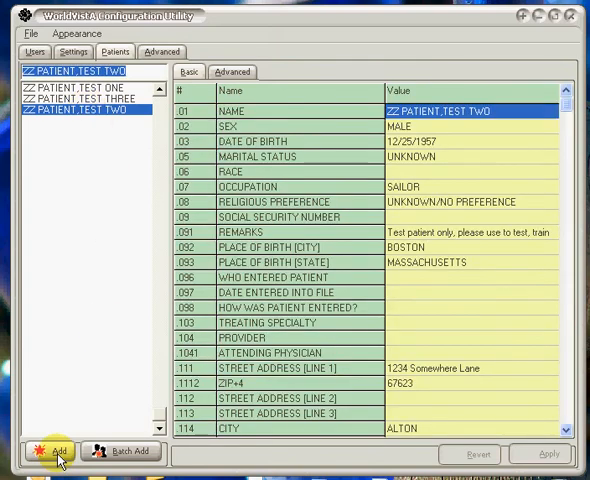
Add a new patient ZZ PATIENT,SALLY, sex FEMALE, date of birth 6/18/2006
click(52, 452)
text(ZZ PATIEN)
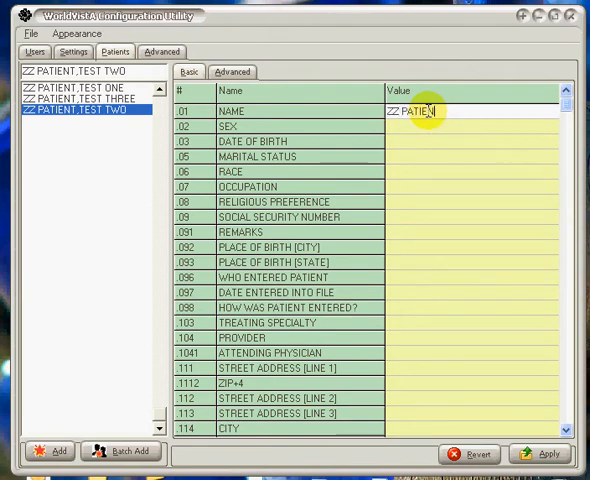
text(T,SALLY)
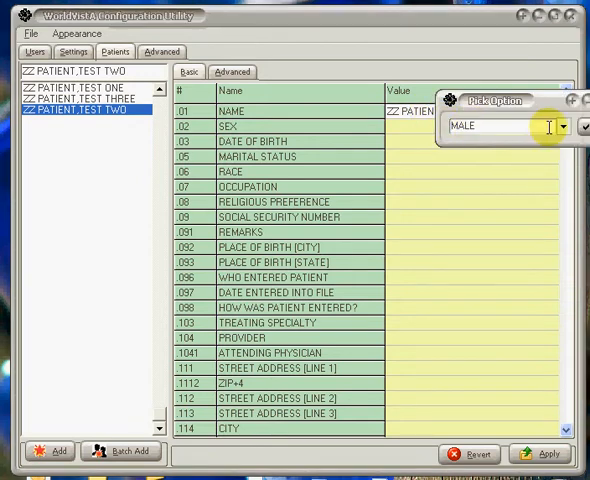
click(572, 126)
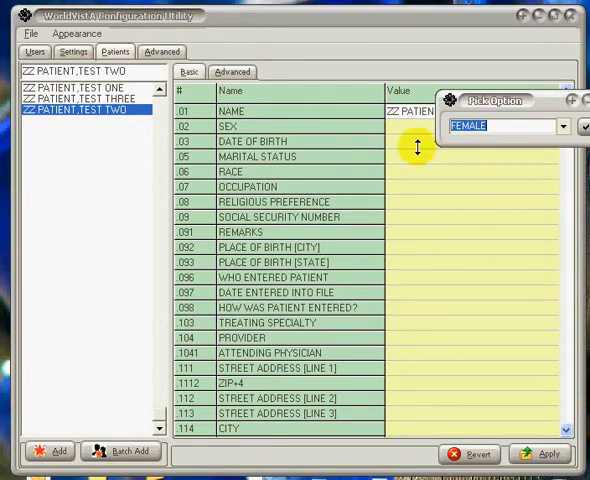
click(584, 128)
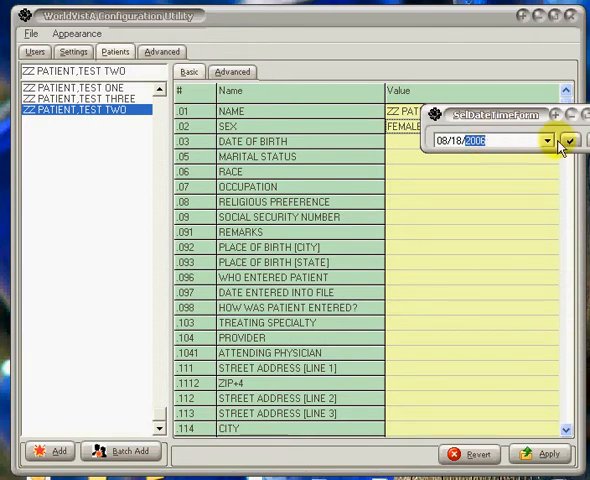
click(570, 140)
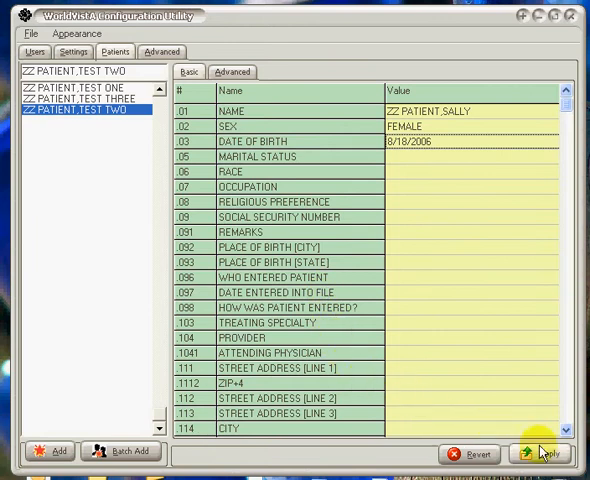
Review and save the changes so ZZ PATIENT,SALLY joins the three ZZ PATIENT,TEST patients
click(542, 452)
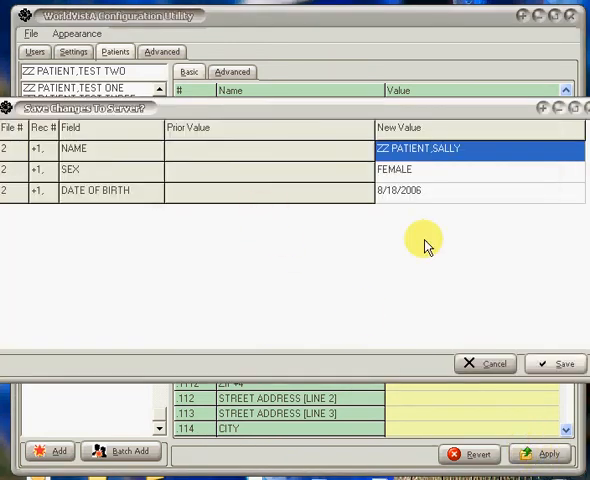
mouse_move(556, 364)
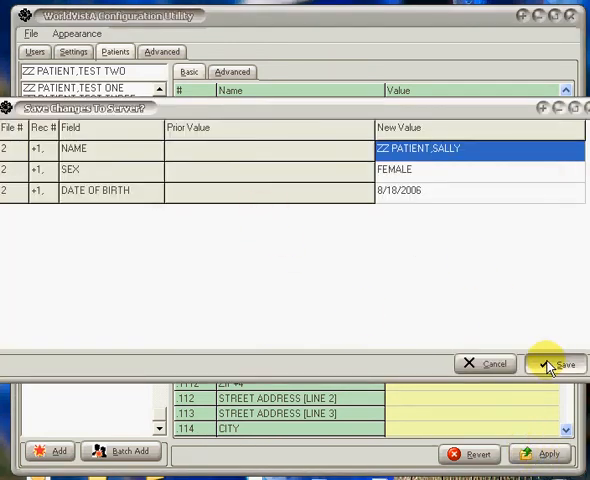
click(556, 364)
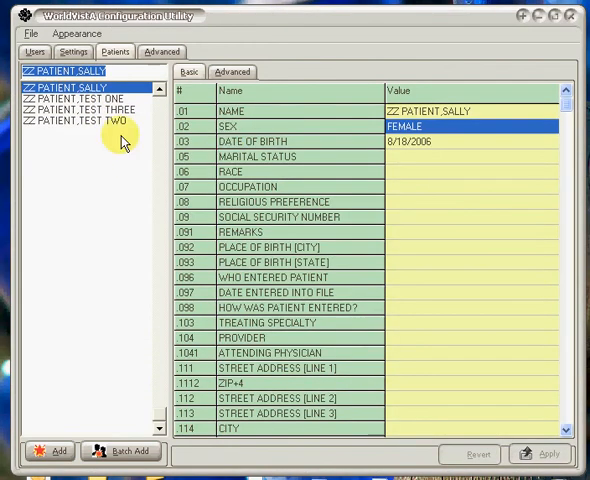
mouse_move(250, 172)
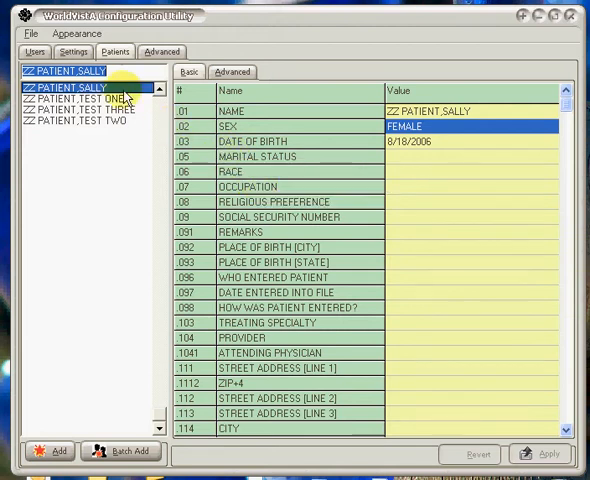
mouse_move(150, 428)
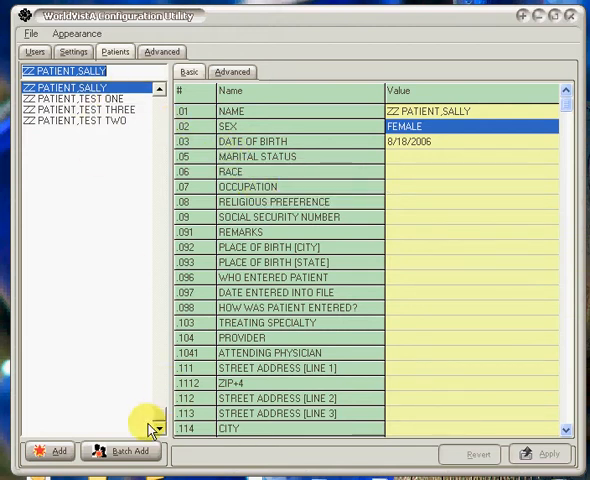
Start a batch patient registration from the Patients list
click(120, 452)
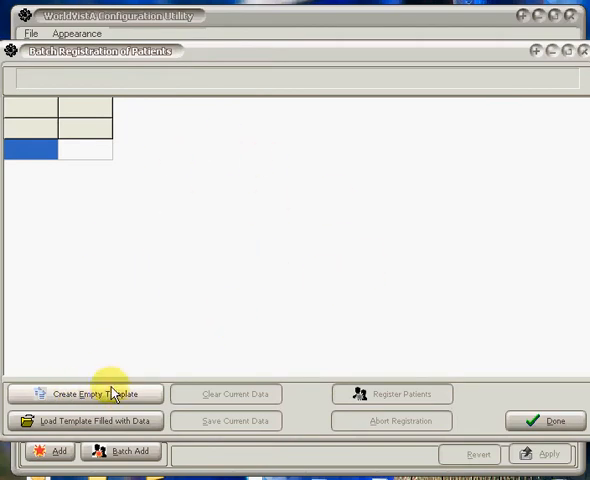
Create an empty registration template and browse the extra import fields available for it
click(86, 392)
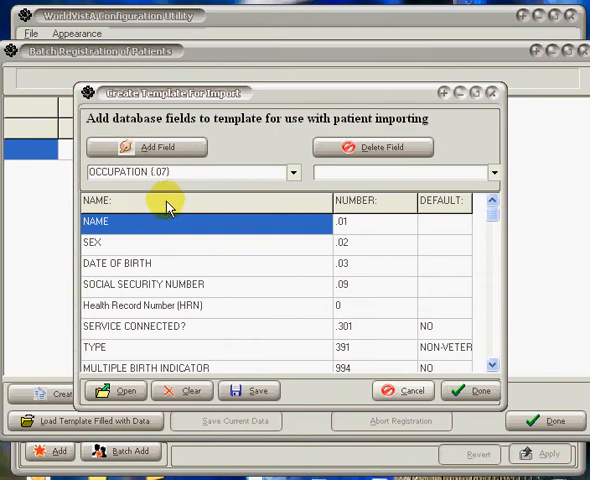
mouse_move(156, 288)
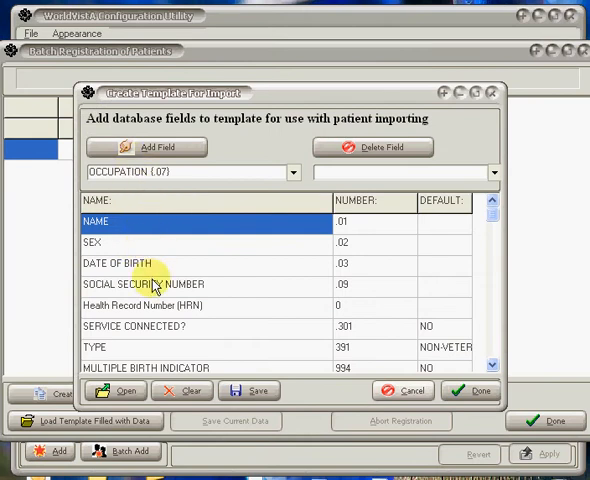
scroll(down, 3)
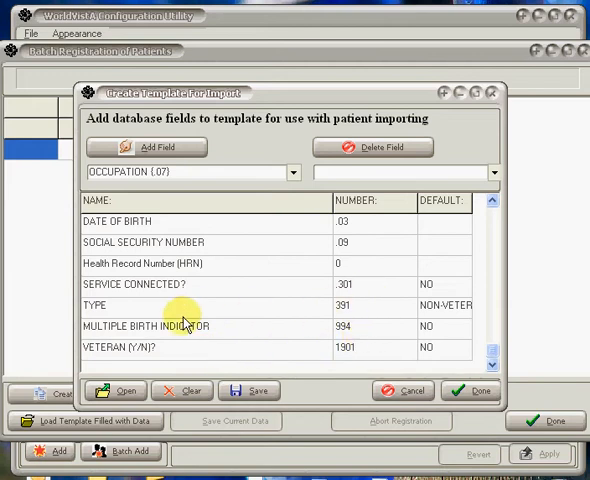
scroll(up, 3)
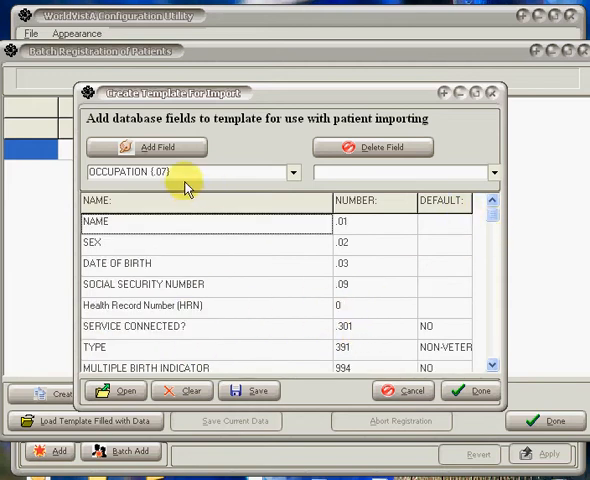
click(292, 172)
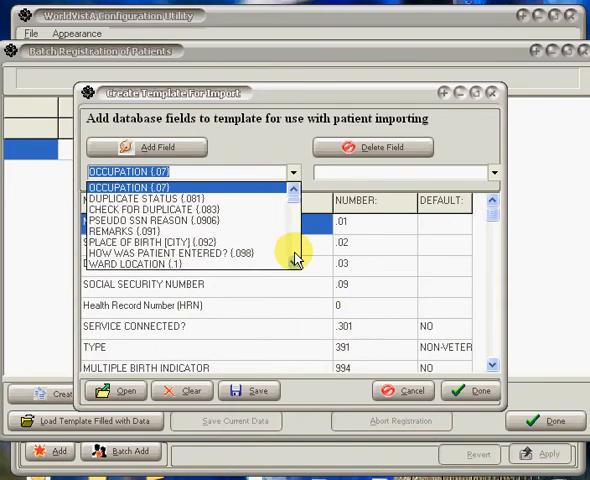
scroll(down, 3)
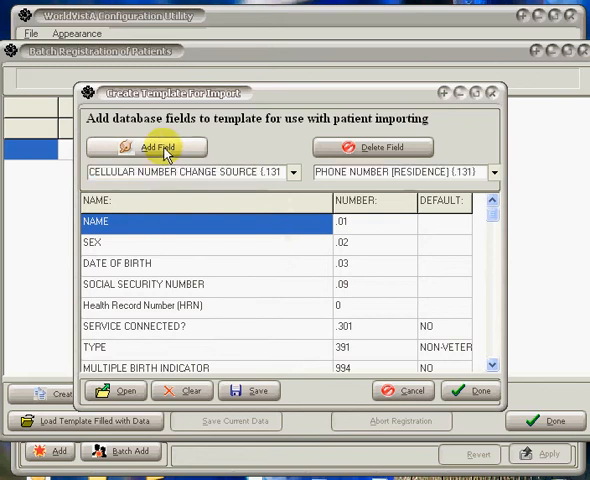
mouse_move(248, 390)
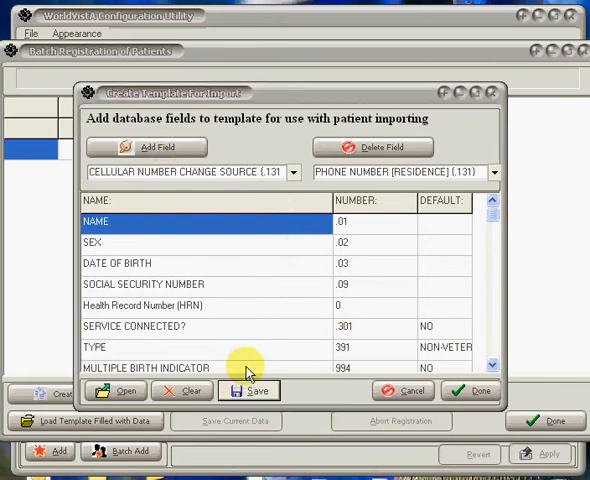
Save the template to the Desktop as Patient_Demographic_Import_Template.csv
click(248, 390)
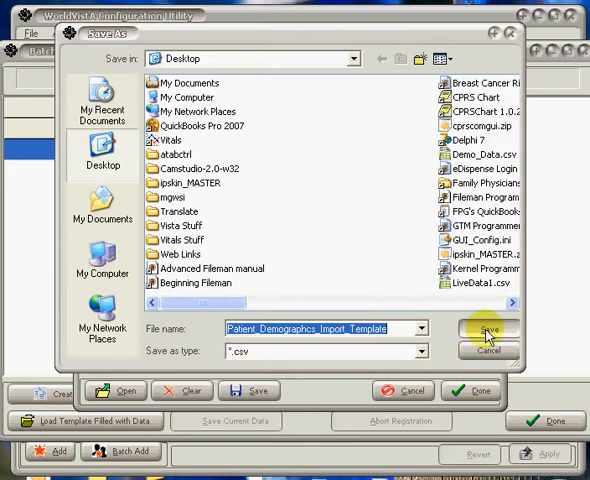
click(488, 330)
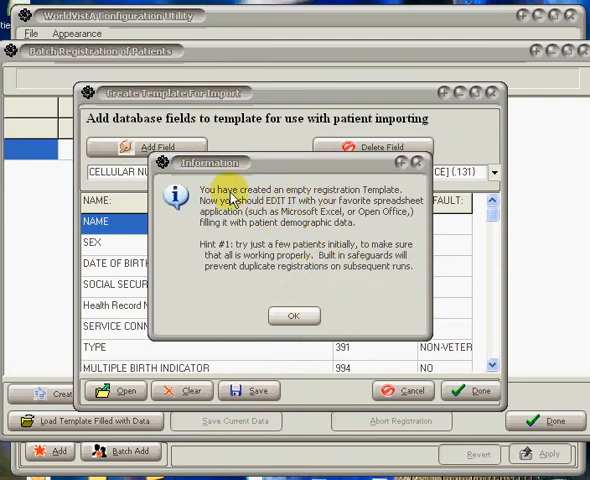
mouse_move(390, 200)
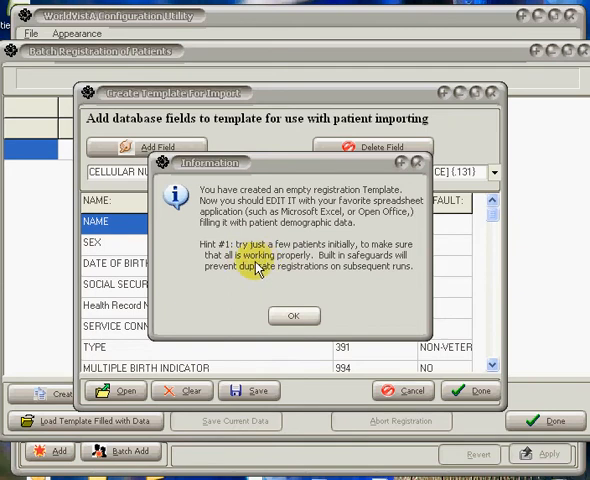
mouse_move(268, 284)
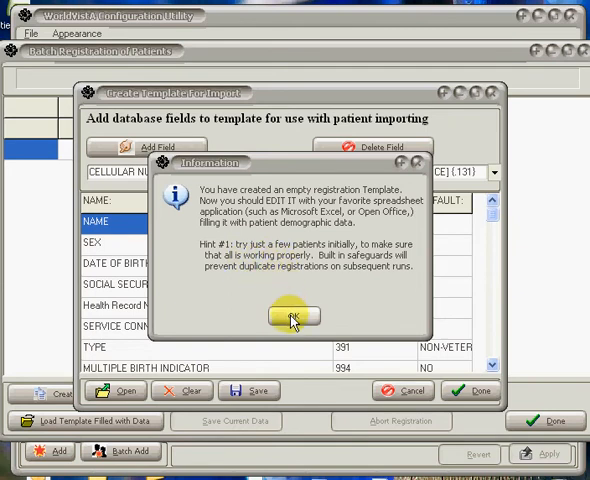
Acknowledge the template-created confirmation and return to the empty registration grid
click(292, 318)
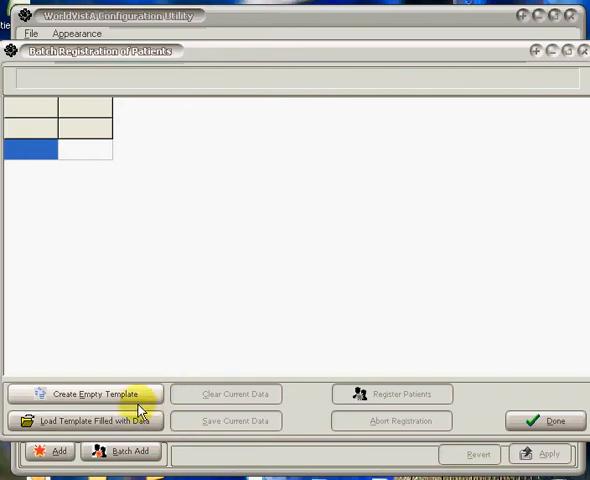
mouse_move(134, 420)
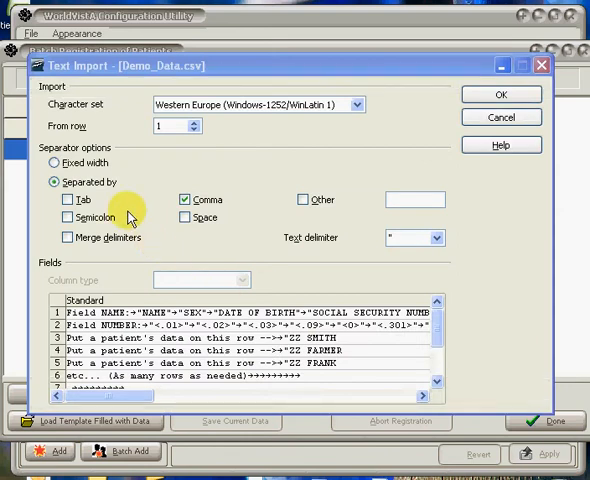
mouse_move(130, 210)
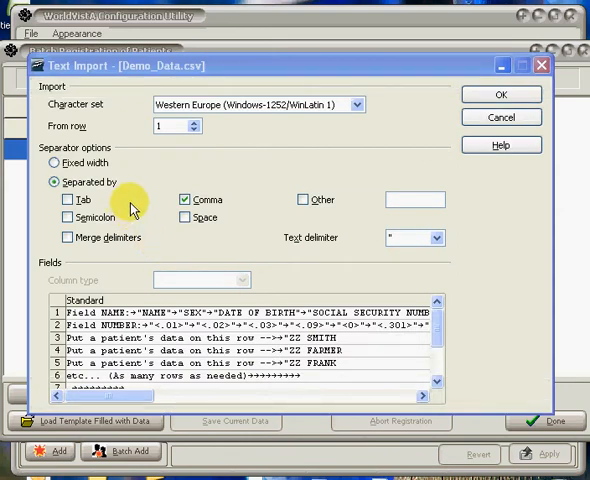
mouse_move(192, 76)
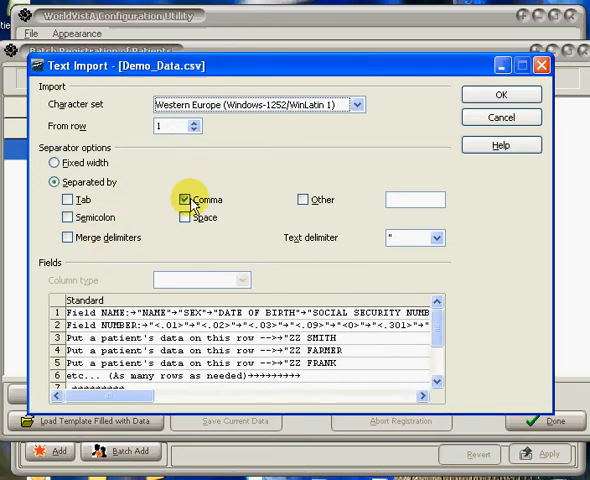
Import Demo_Data.csv with tab as the only separator, commas unchecked
click(68, 200)
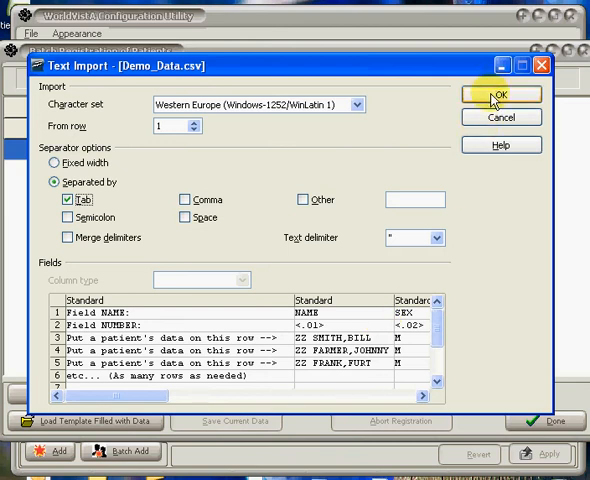
click(500, 96)
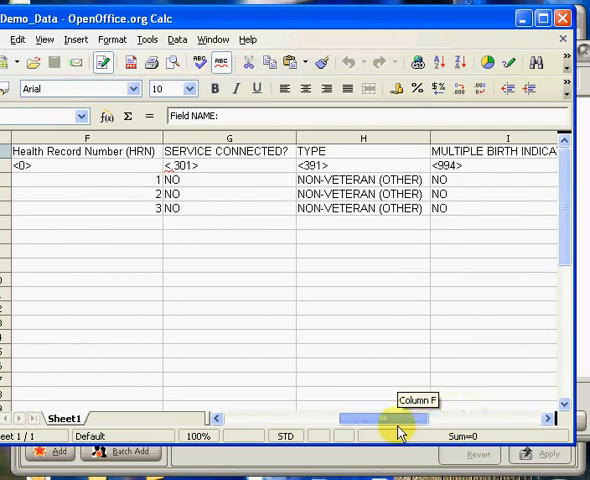
Scroll across the sheet to review the three demo patients' columns
scroll(right, 3)
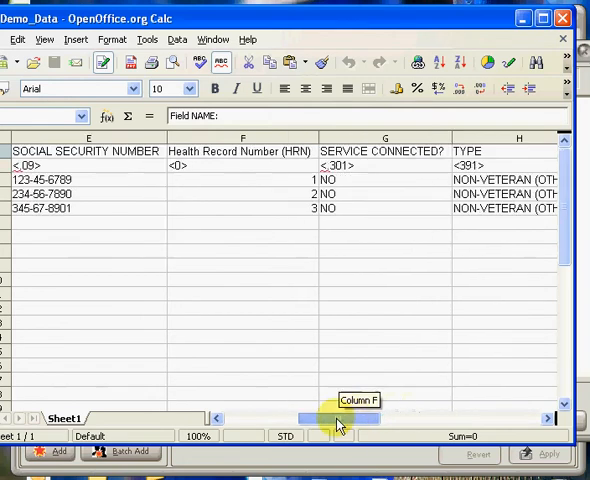
scroll(left, 3)
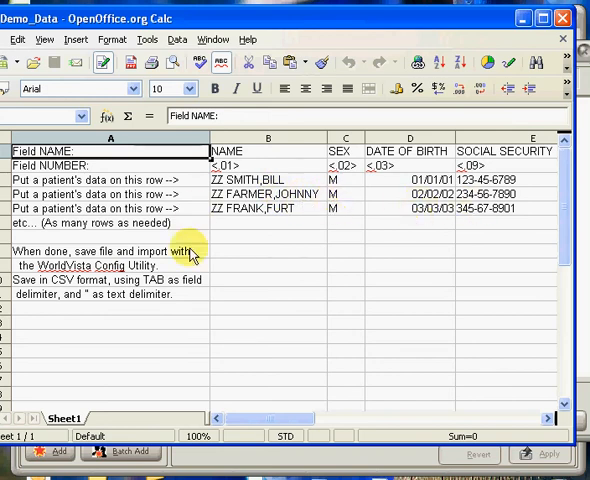
mouse_move(24, 244)
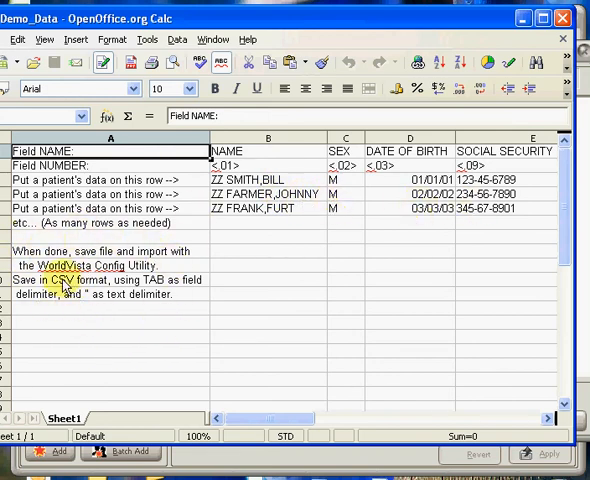
mouse_move(128, 210)
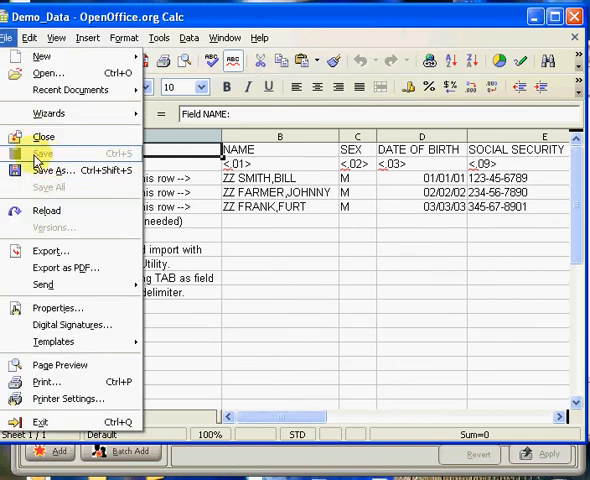
mouse_move(532, 42)
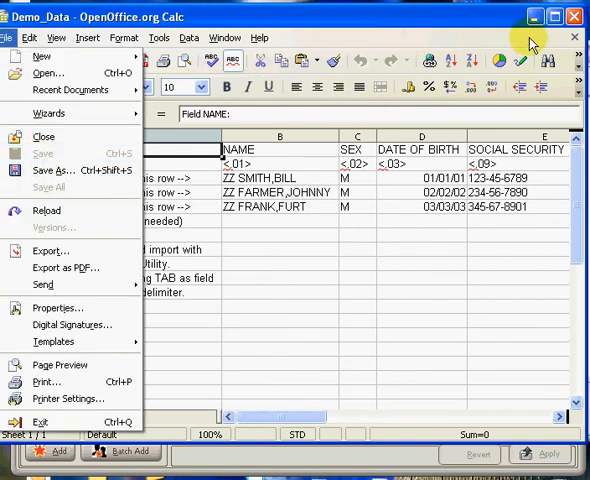
mouse_move(558, 22)
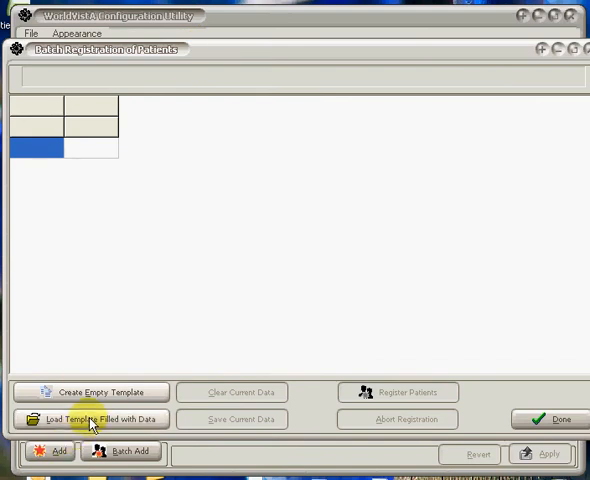
Load Demo_Data.csv into the import grid and inspect the first patient's SSN
click(94, 420)
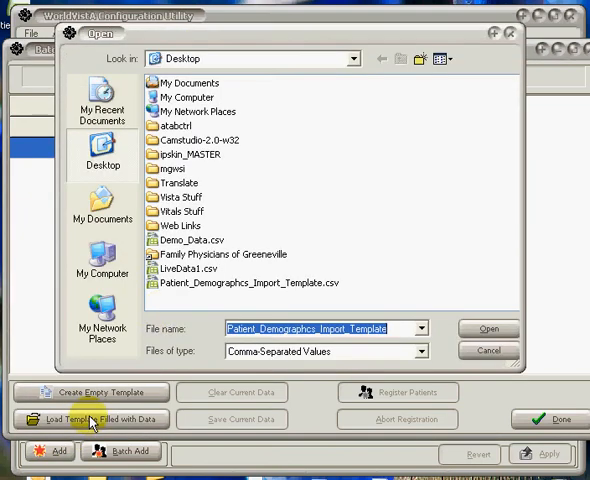
click(188, 240)
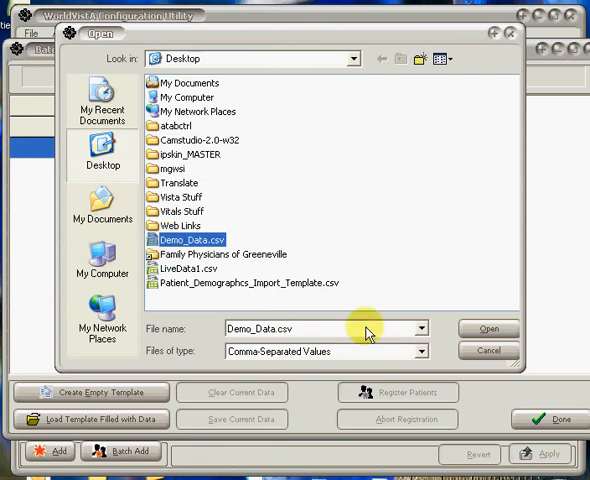
click(488, 328)
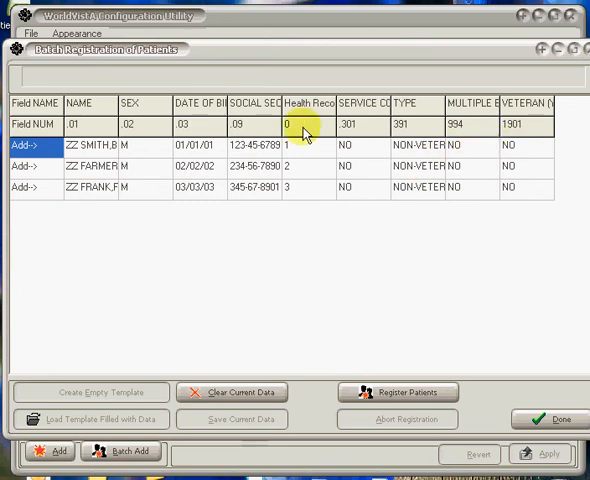
double_click(258, 144)
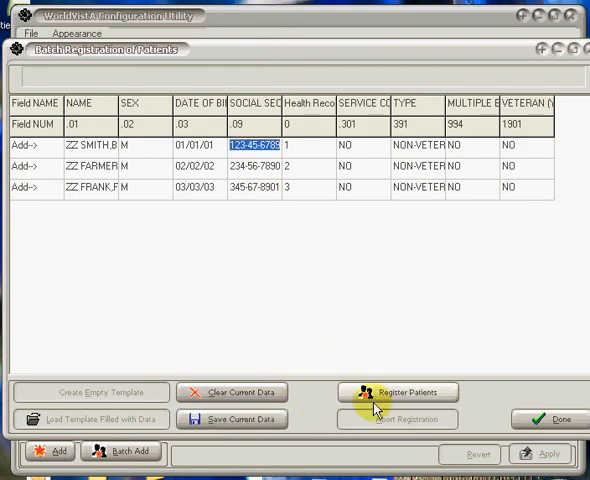
Register the three loaded patients and dismiss the no-failures results message
click(398, 392)
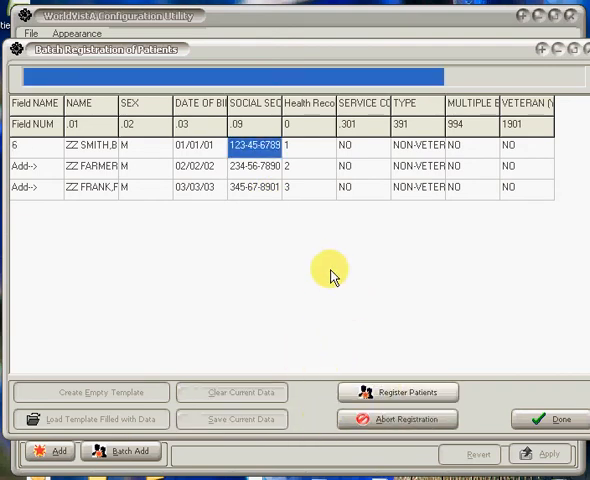
click(398, 392)
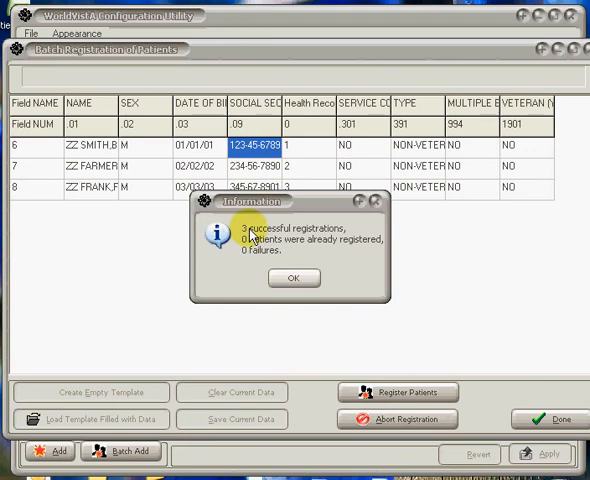
mouse_move(344, 246)
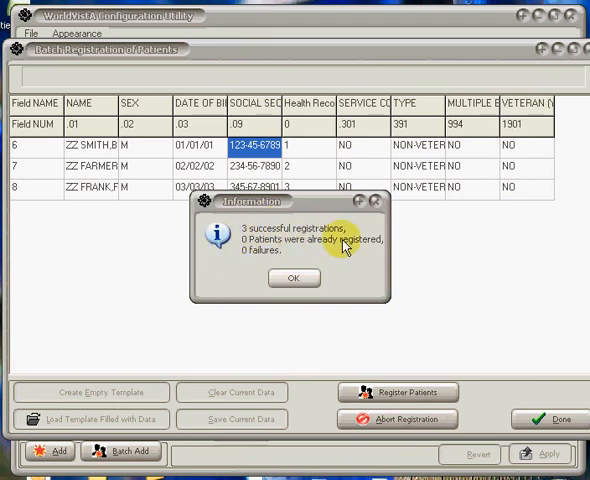
mouse_move(292, 258)
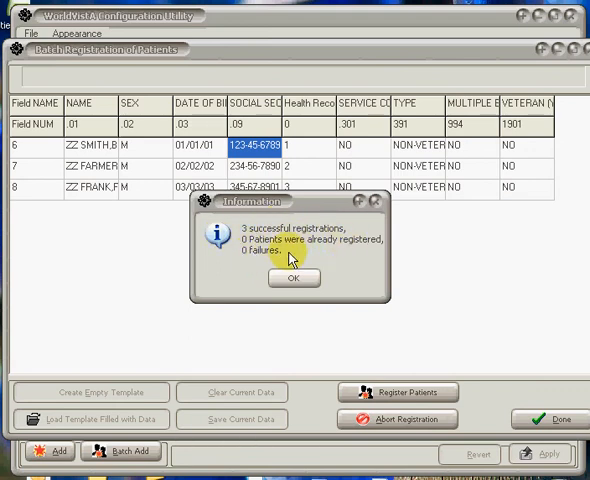
mouse_move(136, 172)
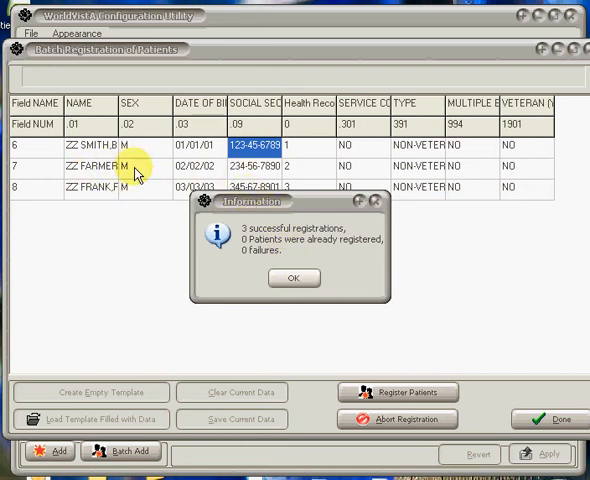
mouse_move(60, 200)
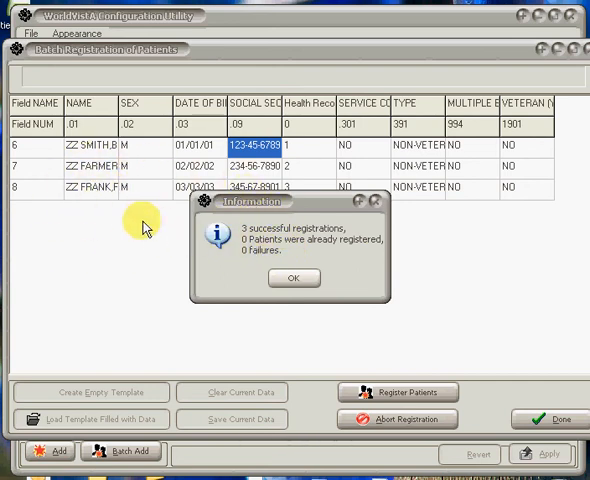
mouse_move(224, 222)
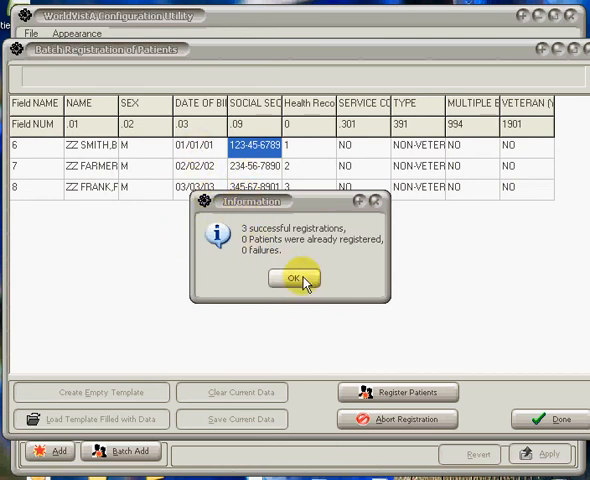
click(296, 280)
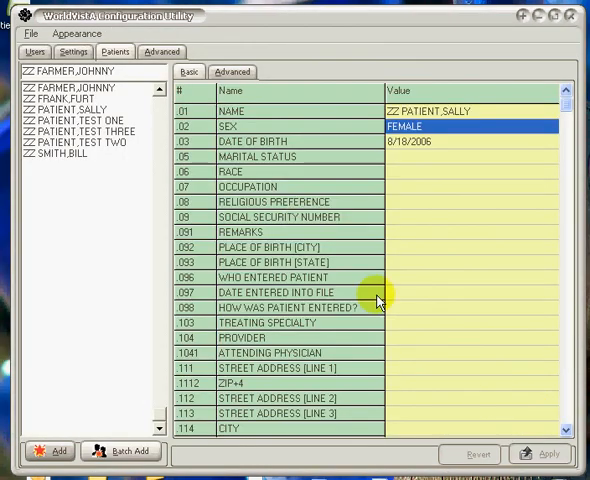
Review ZZ SMITH,BILL's record, then show the Advanced database file list
click(76, 88)
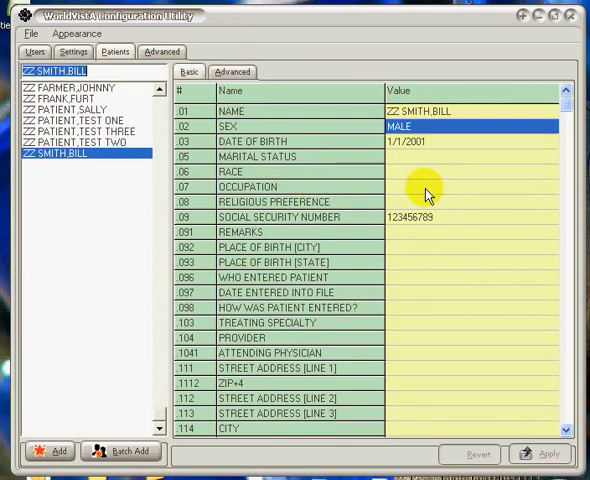
click(160, 52)
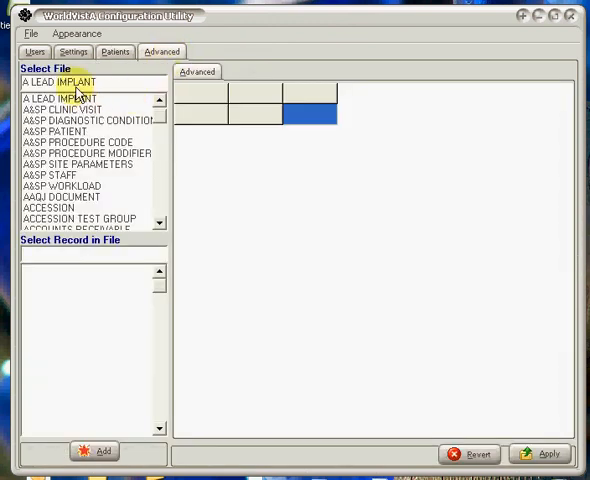
Search the file list for ETIN and select the BULLETIN file to browse its records
click(60, 80)
text(BULL)
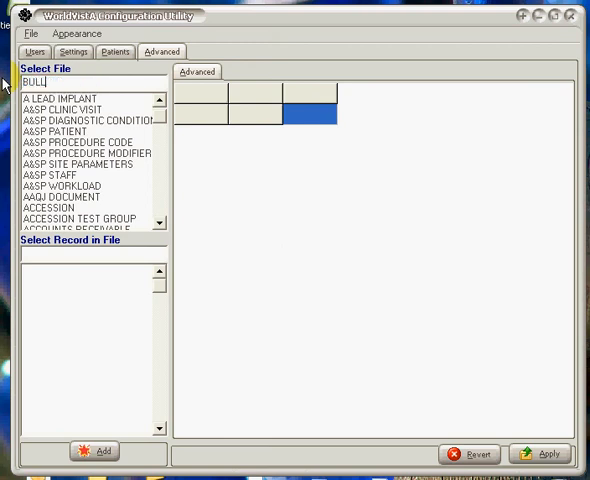
text(ETIN)
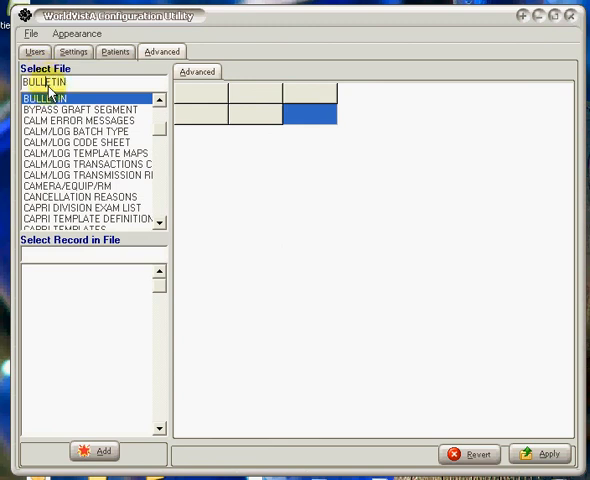
click(50, 96)
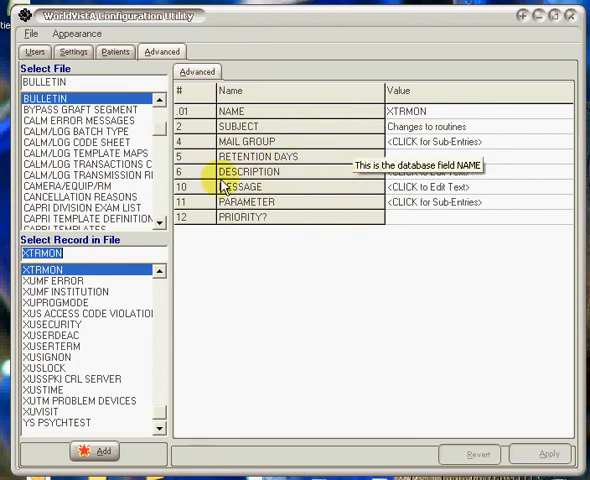
mouse_move(108, 222)
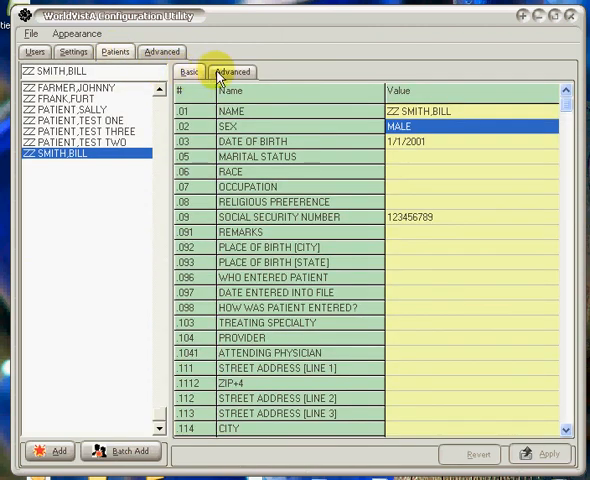
mouse_move(324, 164)
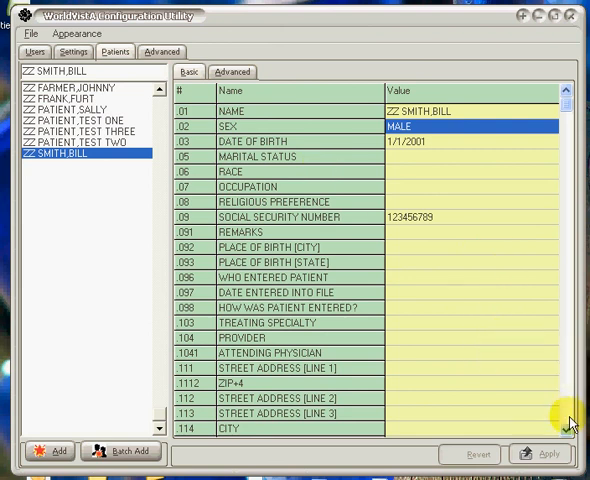
Show ZZ SMITH,BILL's full advanced field list including AGE, parents' and spouse fields
scroll(down, 3)
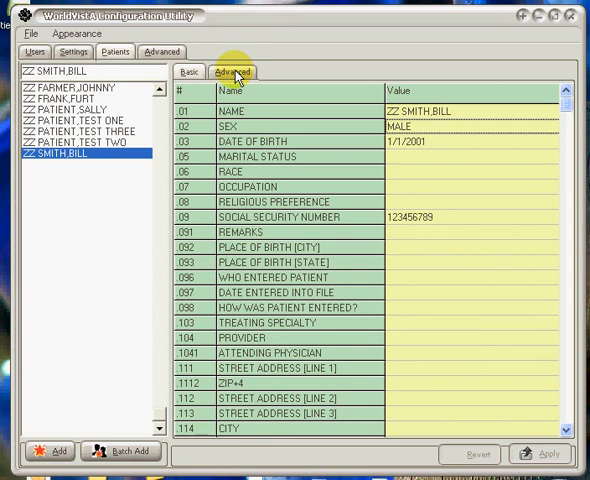
click(232, 72)
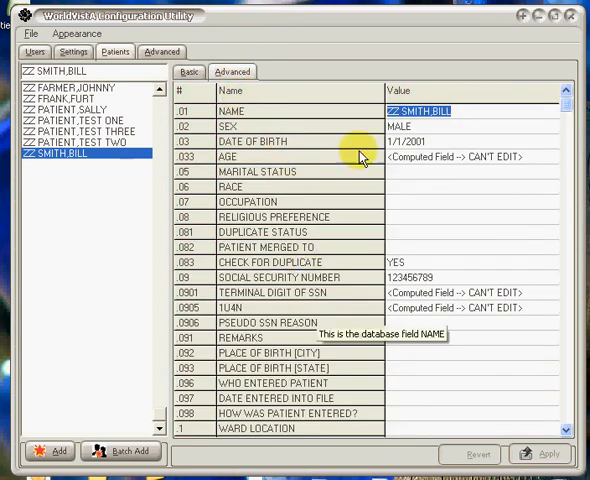
scroll(down, 3)
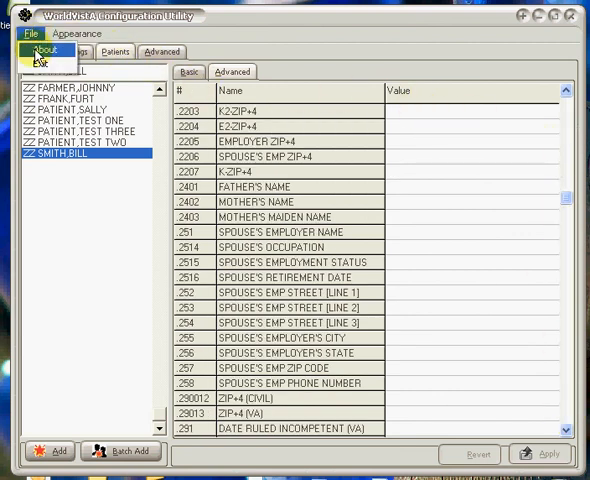
Close the main window via File > Close, leaving the utility splash screen
click(40, 46)
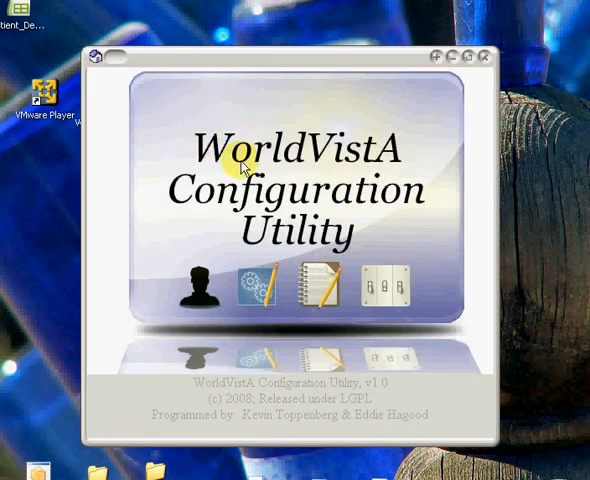
mouse_move(330, 304)
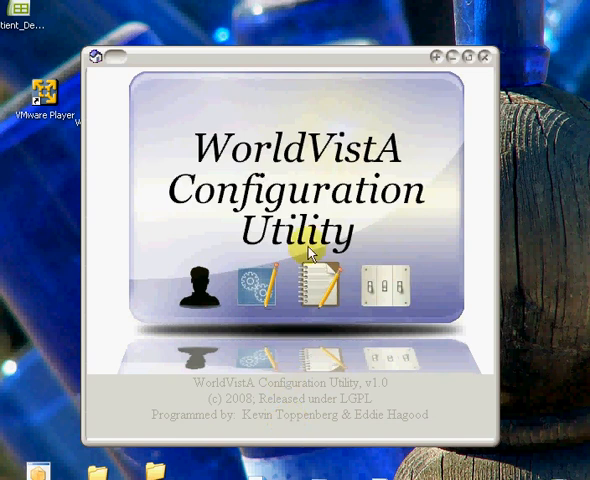
mouse_move(430, 136)
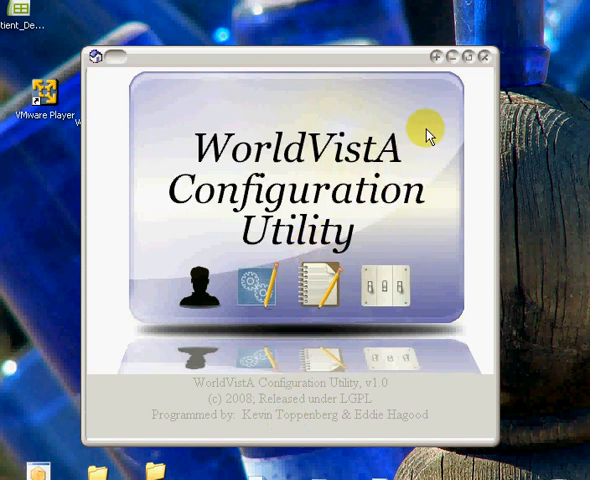